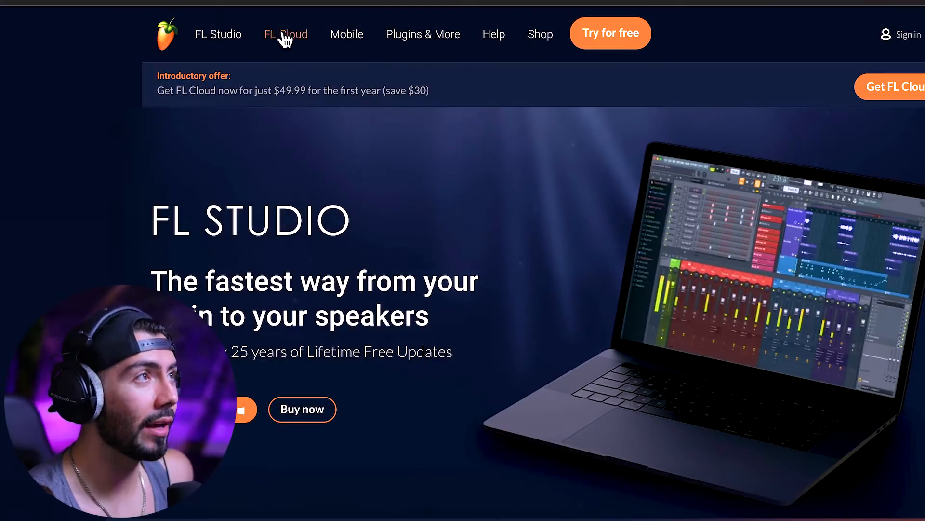
# Go to the FL Cloud page to reach the annual plan checkout at $49.99
pyautogui.click(891, 87)
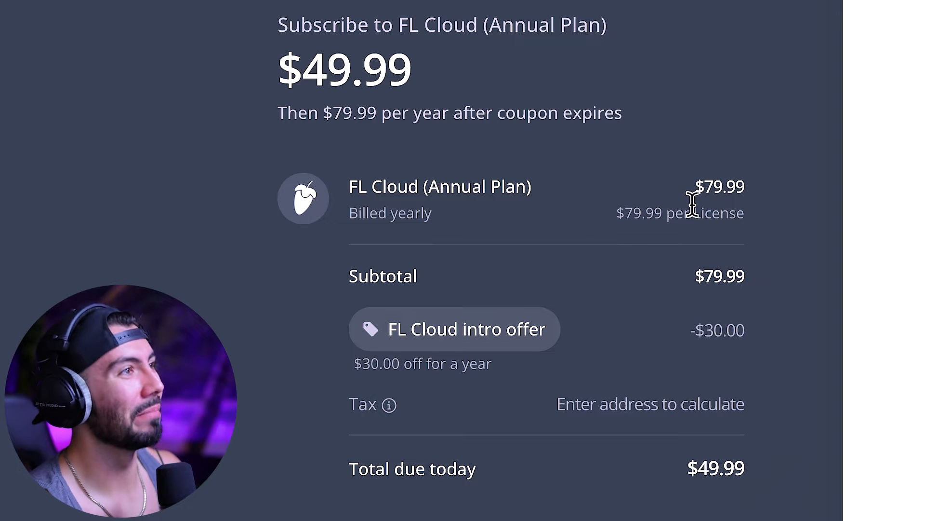
pyautogui.moveTo(522, 278)
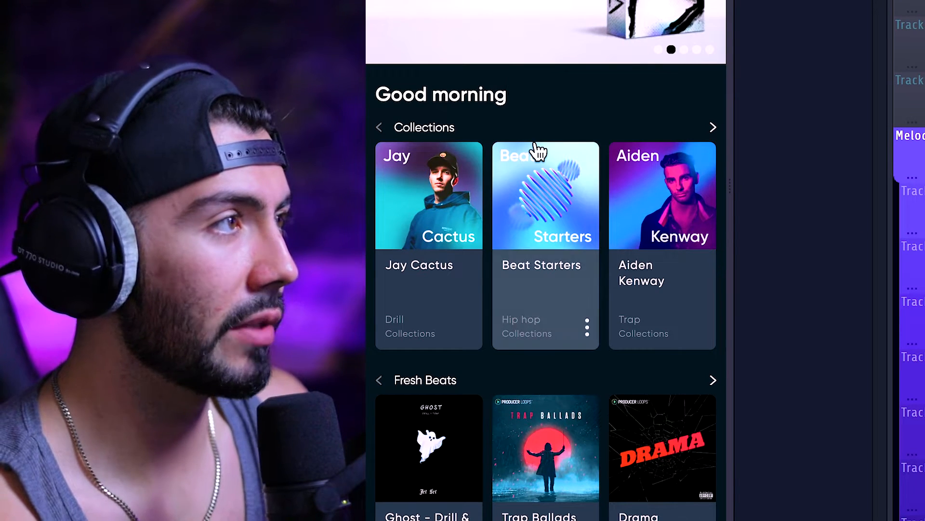
# Preview the Trap Ballads pack in the Fresh Beats collection of the Sounds Discover page
pyautogui.scroll(-3)
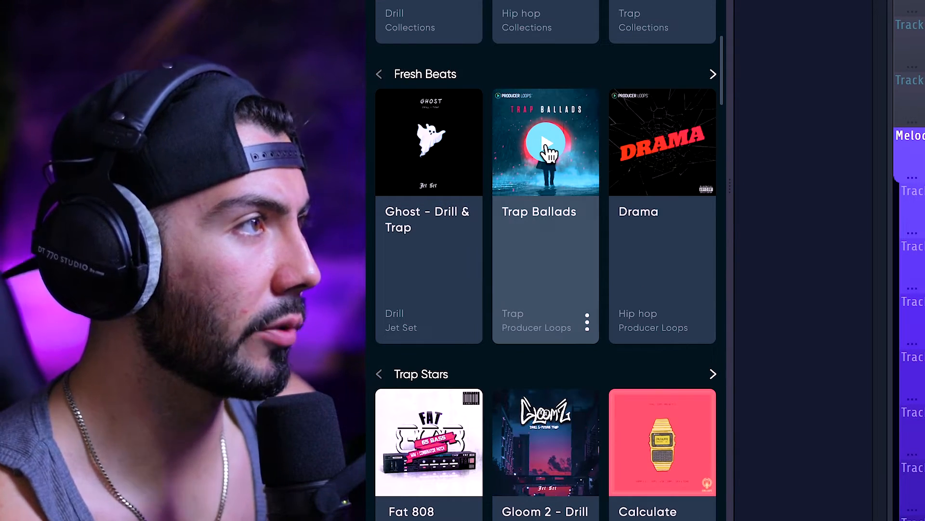
pyautogui.click(545, 142)
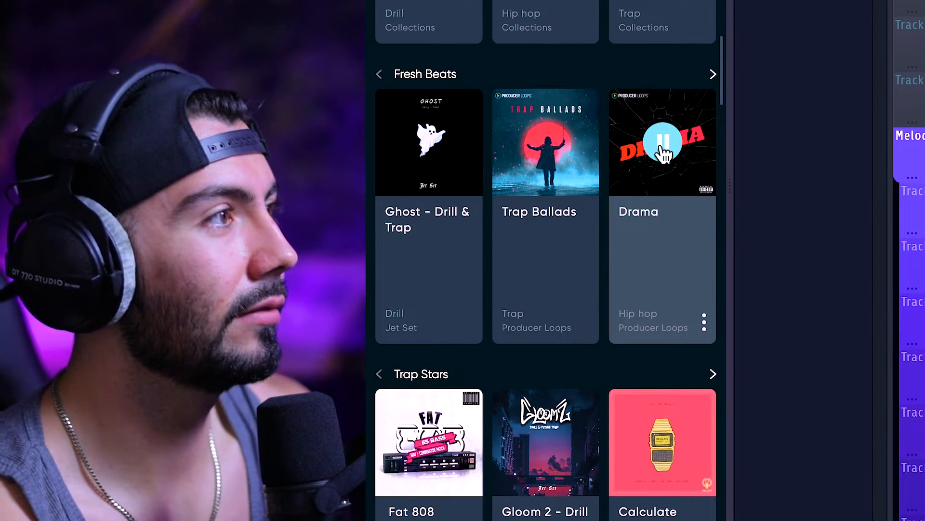
# Browse the Trap Ballads sound list, preview a sample, then scroll on through the Illusion Lofi Hip Hop sounds
pyautogui.click(544, 141)
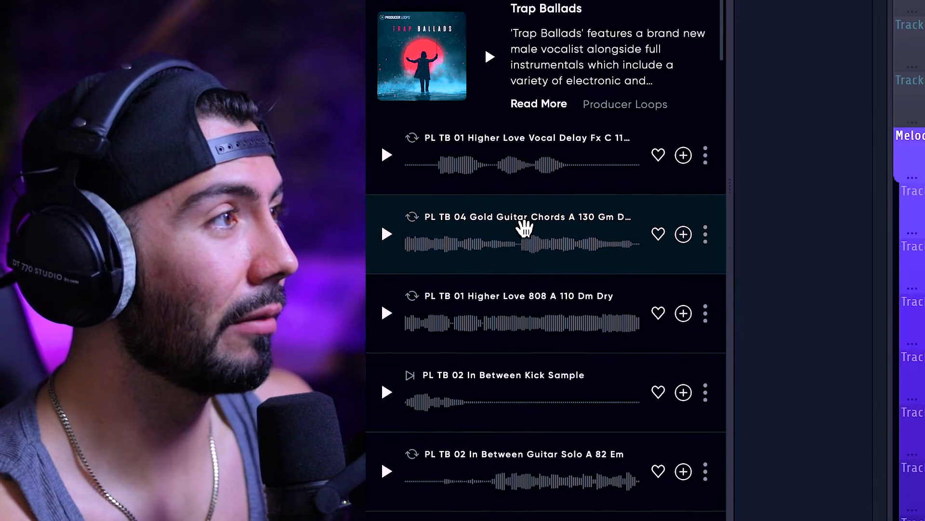
pyautogui.scroll(-3)
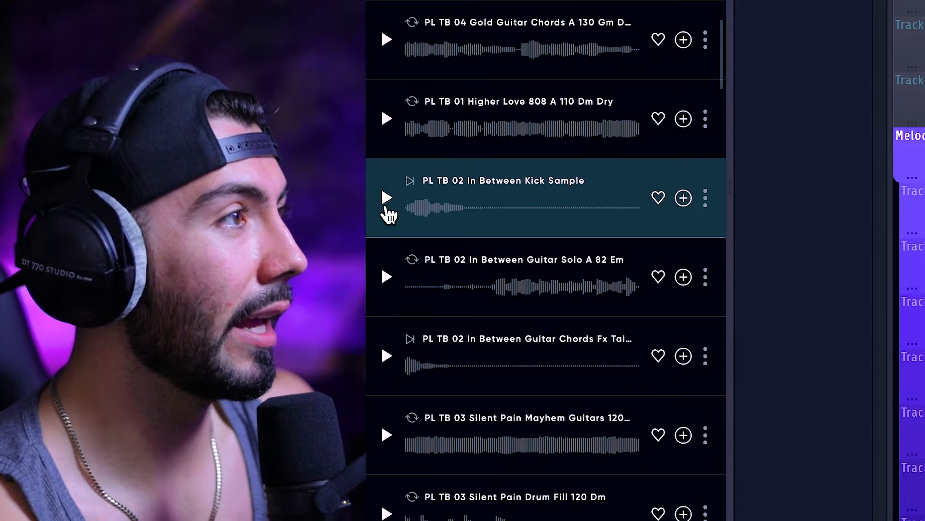
pyautogui.click(386, 277)
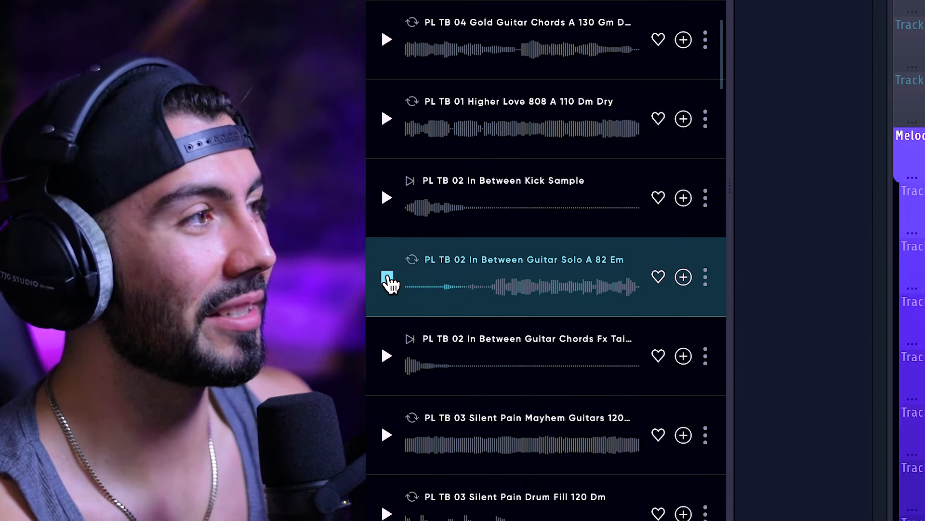
pyautogui.scroll(-3)
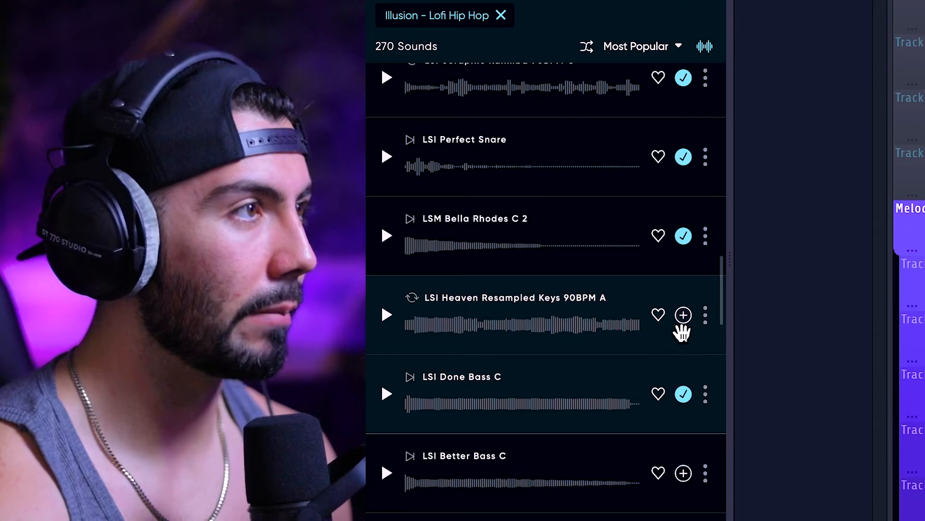
pyautogui.scroll(-3)
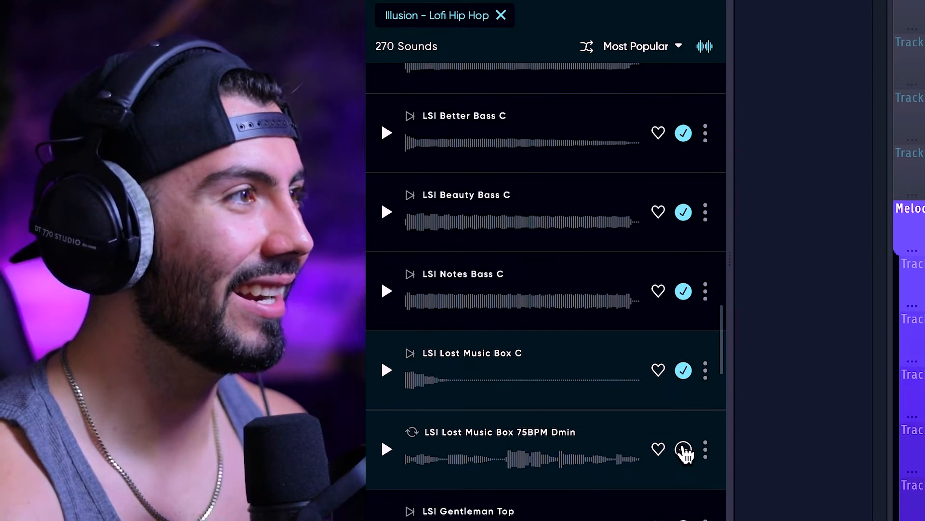
# Preview the LSI Beauty Piano 94BPM Cmin loop and bring up its KEY picker
pyautogui.scroll(-3)
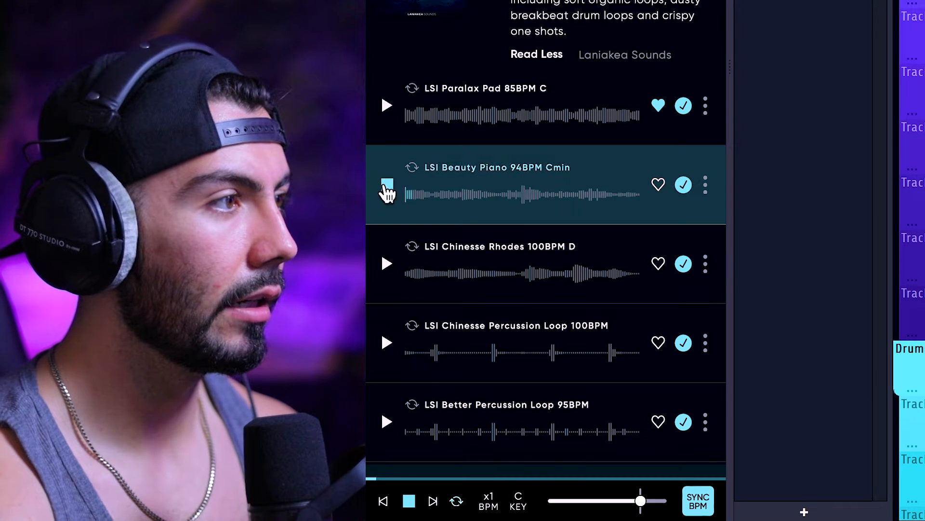
pyautogui.click(519, 500)
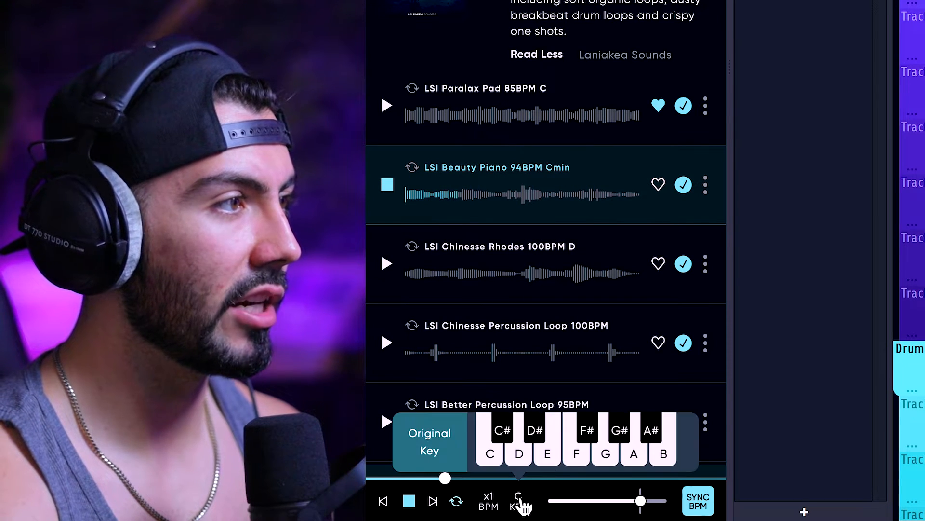
pyautogui.click(548, 453)
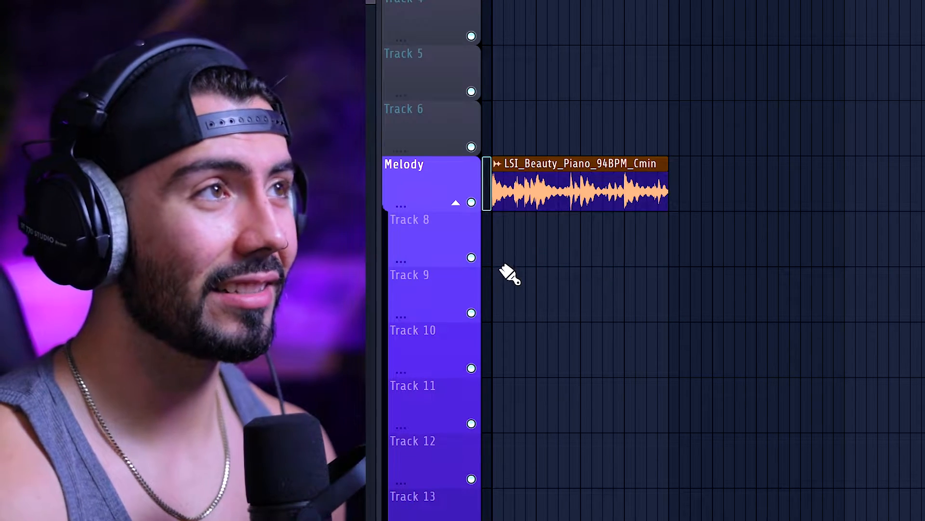
# Review the Beauty Piano clip's properties, then preview the LSI Chinesse Rhodes 100BPM D loop
pyautogui.doubleClick(578, 189)
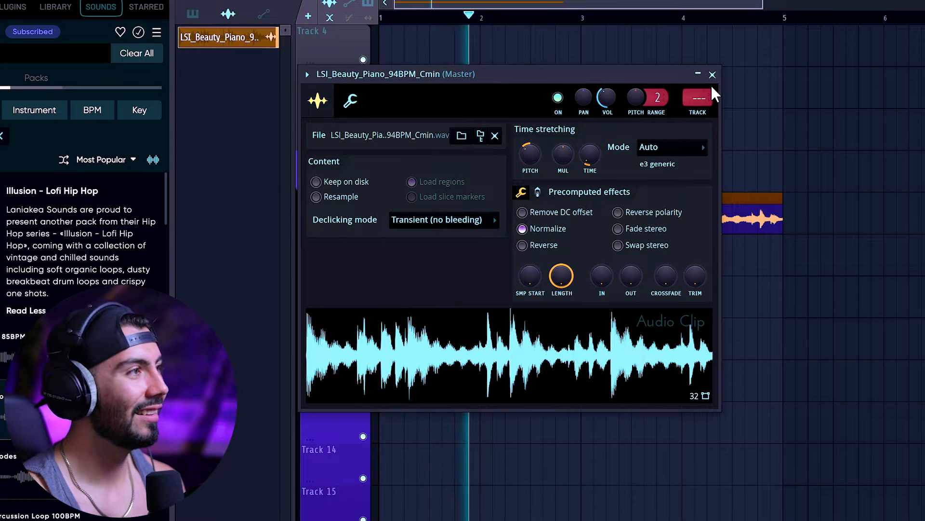
pyautogui.click(711, 74)
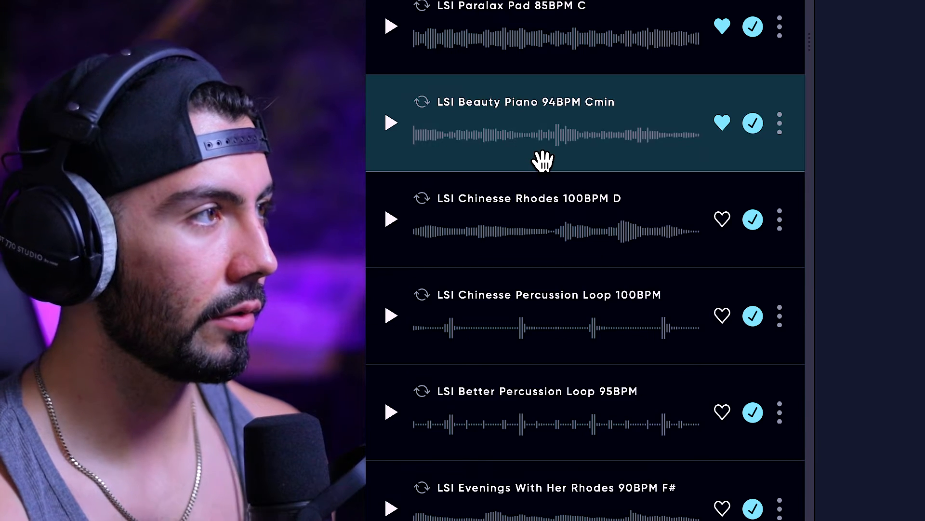
pyautogui.click(391, 219)
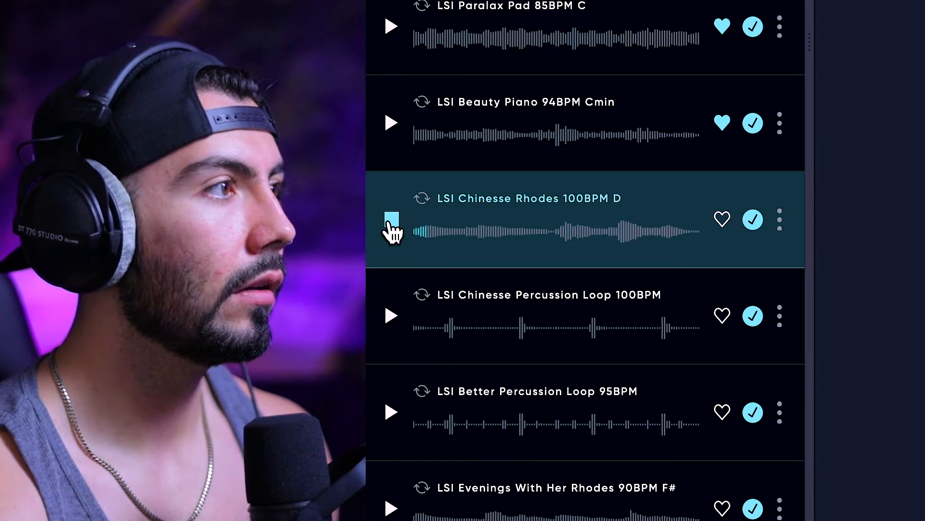
pyautogui.click(391, 219)
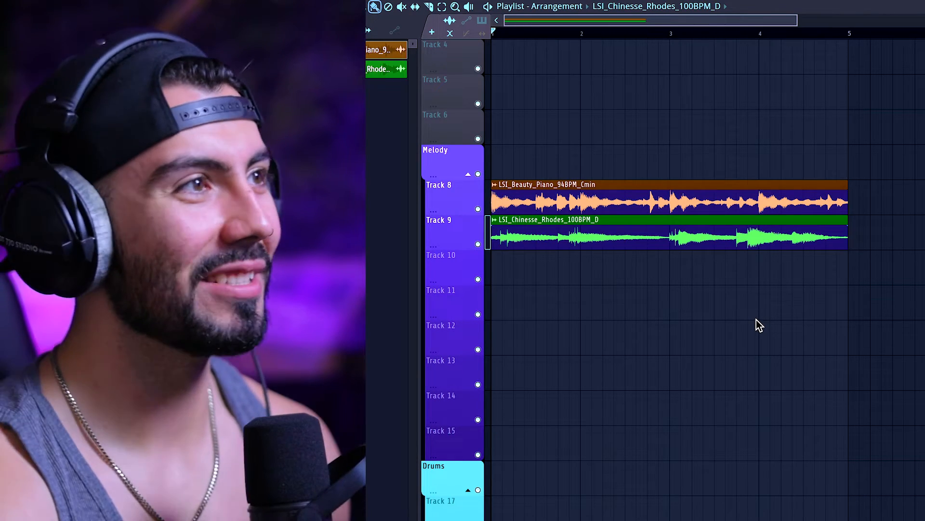
# Continue arranging Illusion loops in the project before filtering sounds by instrument
pyautogui.click(488, 7)
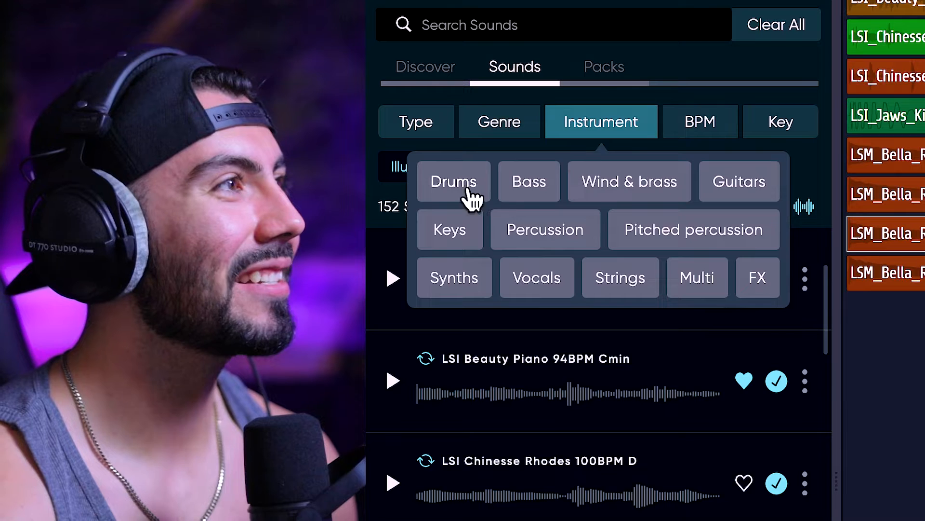
# Filter the Illusion loops to Bass and audition the Gentleman Bass 80BPM Amin loop, scrubbing its waveform
pyautogui.click(528, 181)
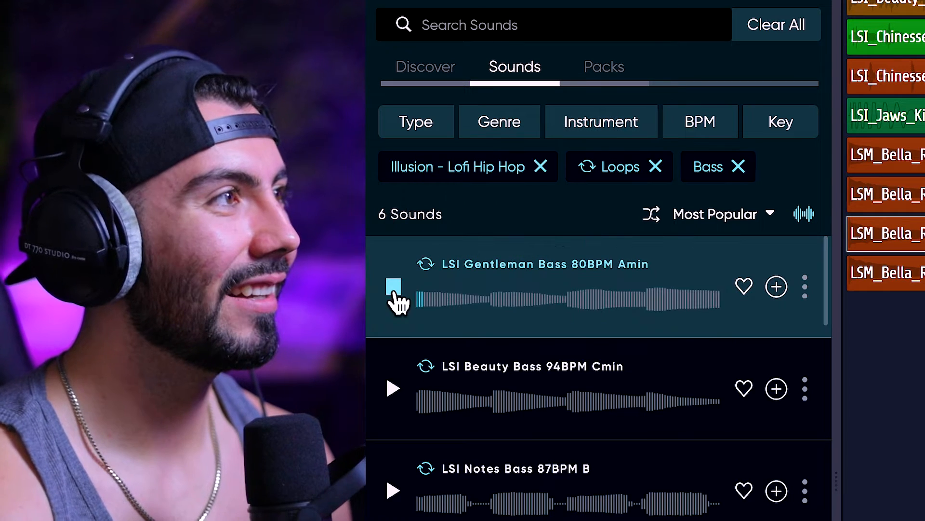
pyautogui.click(393, 287)
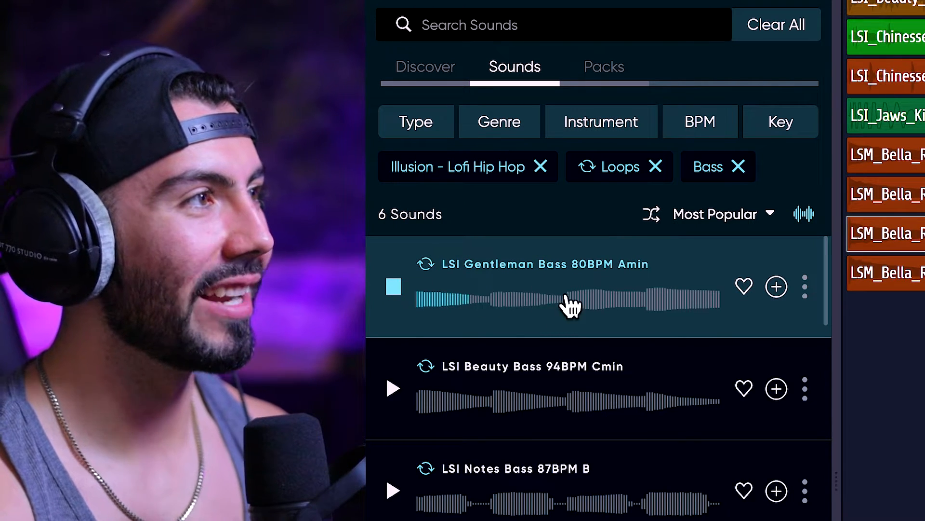
pyautogui.click(394, 286)
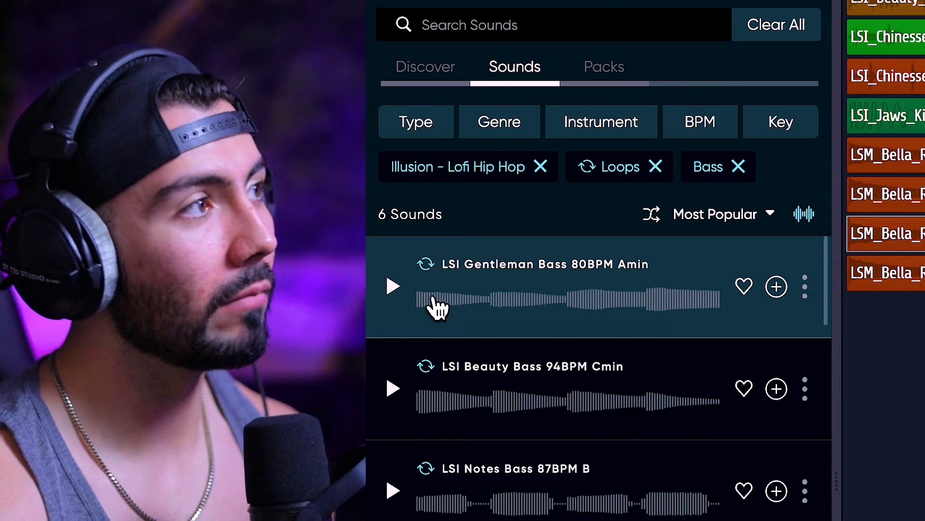
pyautogui.click(393, 286)
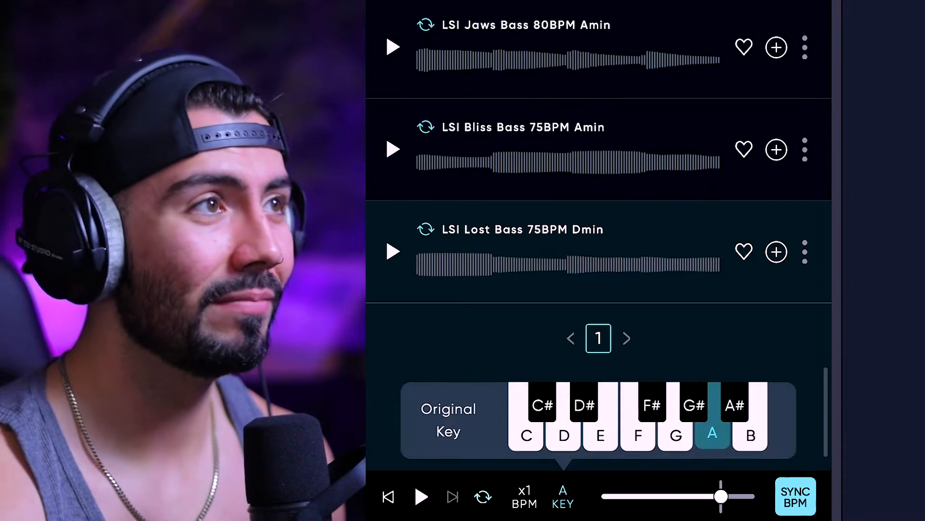
pyautogui.click(394, 252)
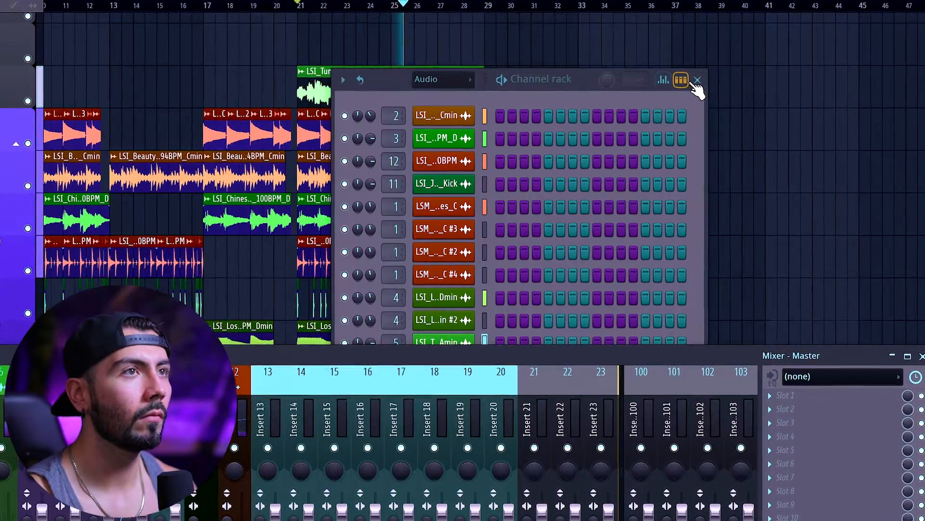
# Close the Channel rack to show the full loop arrangement, then reach the File menu for export
pyautogui.click(697, 79)
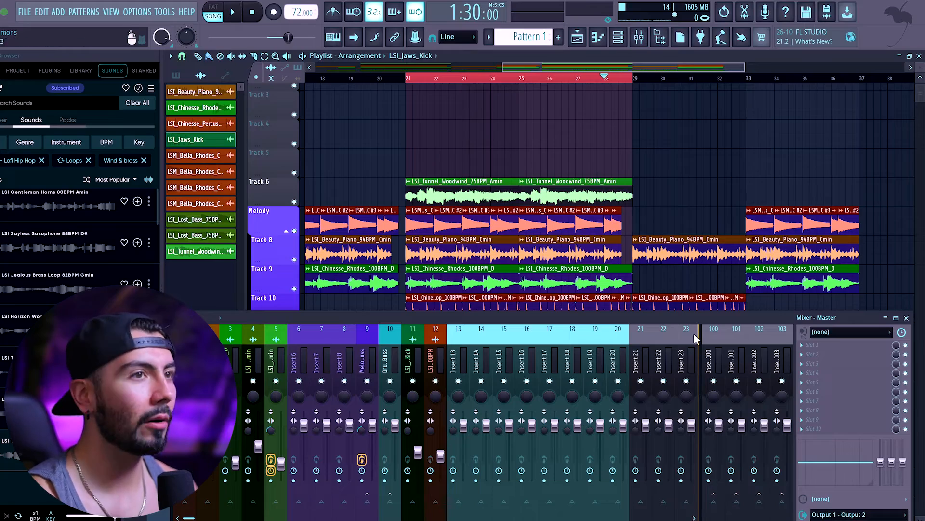
pyautogui.click(25, 11)
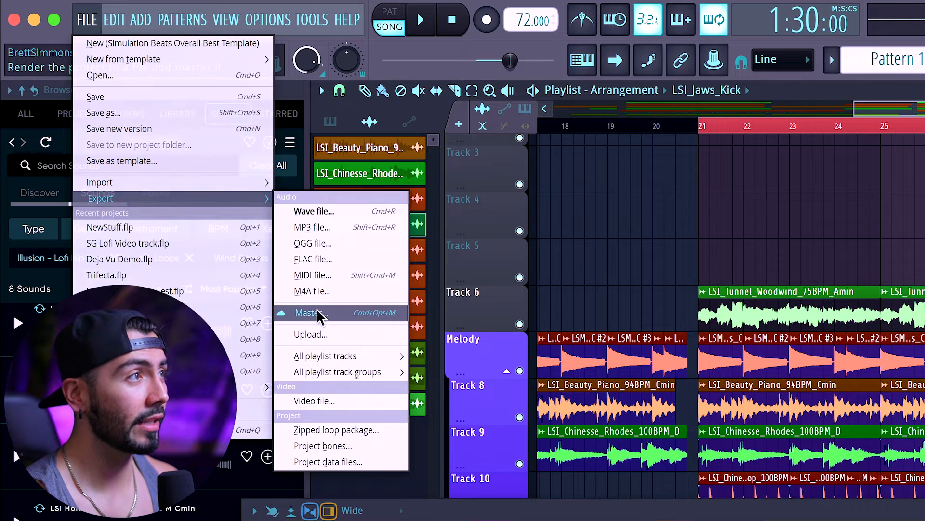
# Start a mastered export targeting YouTube loudness with Hip Hop as reference A
pyautogui.click(308, 312)
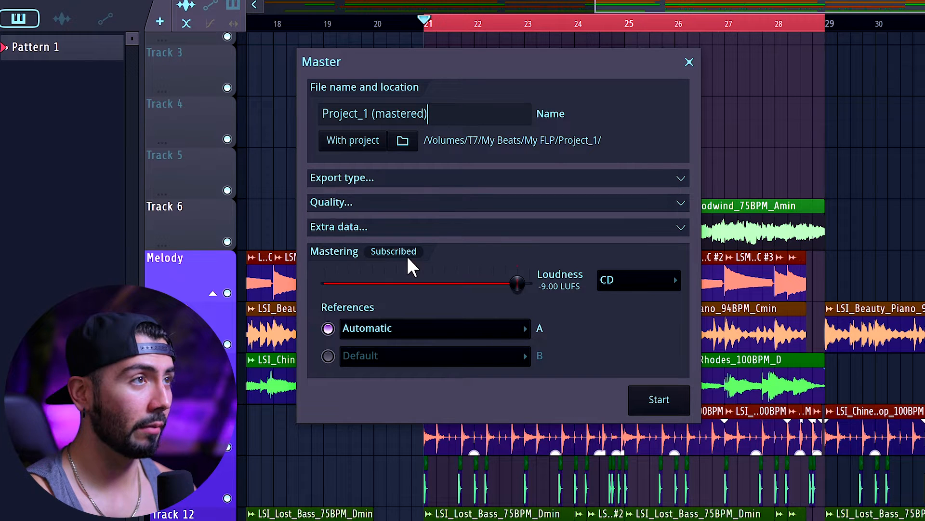
pyautogui.click(637, 279)
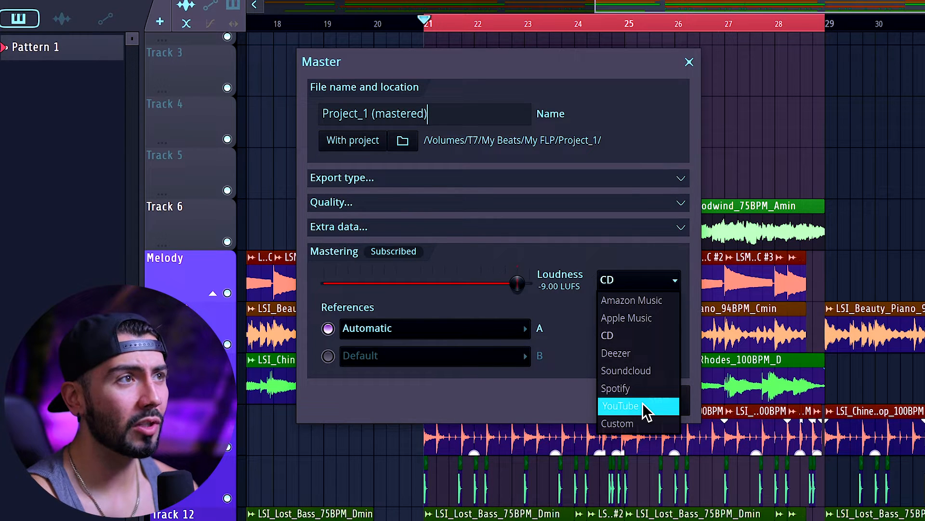
pyautogui.click(620, 406)
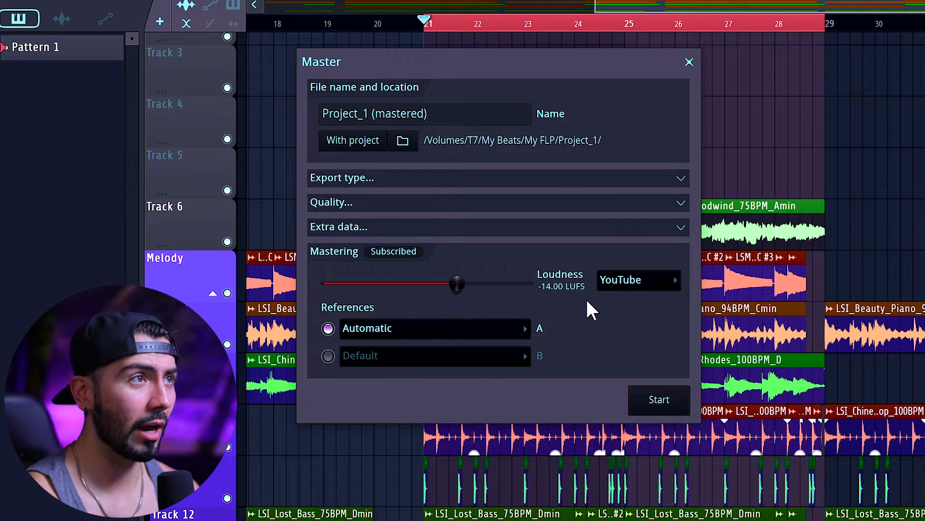
pyautogui.click(637, 279)
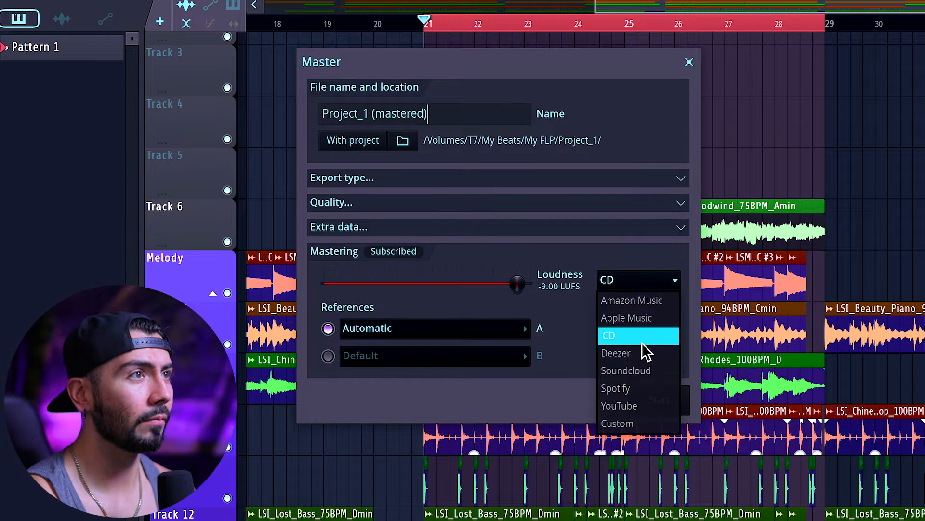
pyautogui.click(619, 406)
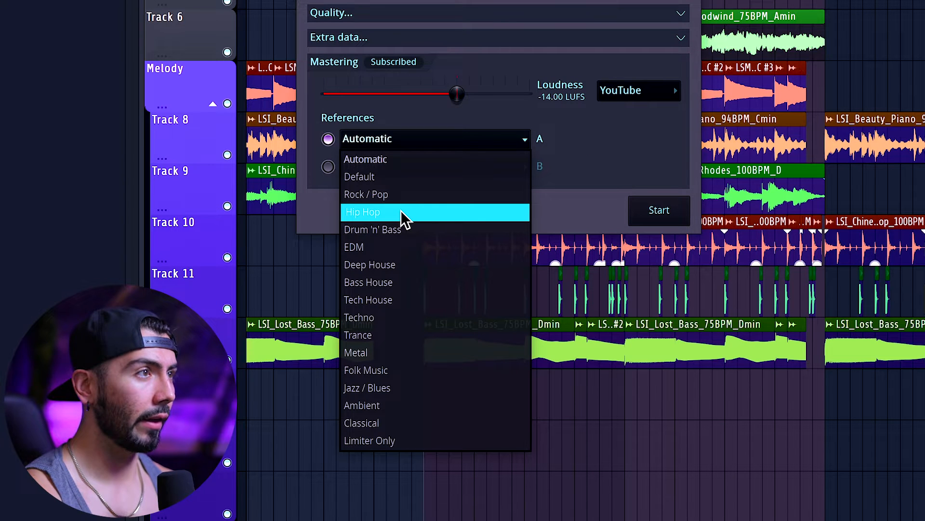
pyautogui.click(364, 212)
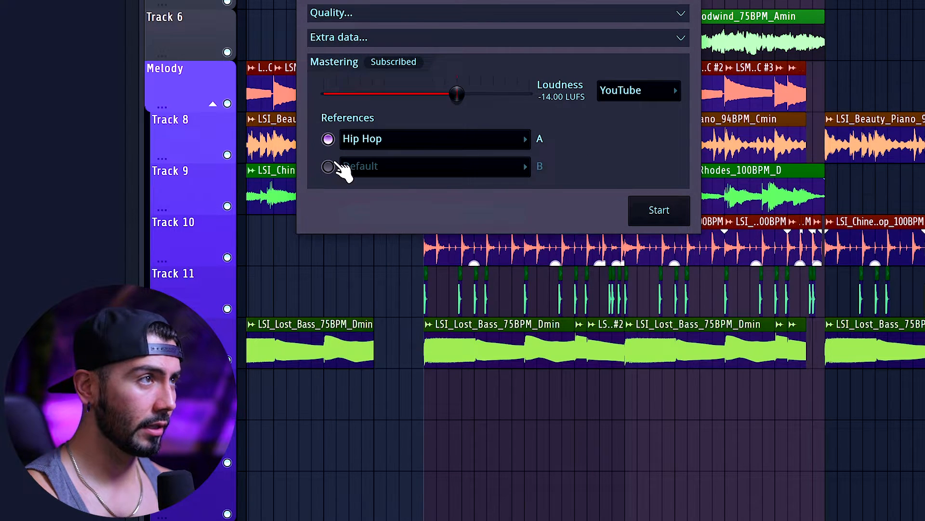
pyautogui.click(658, 210)
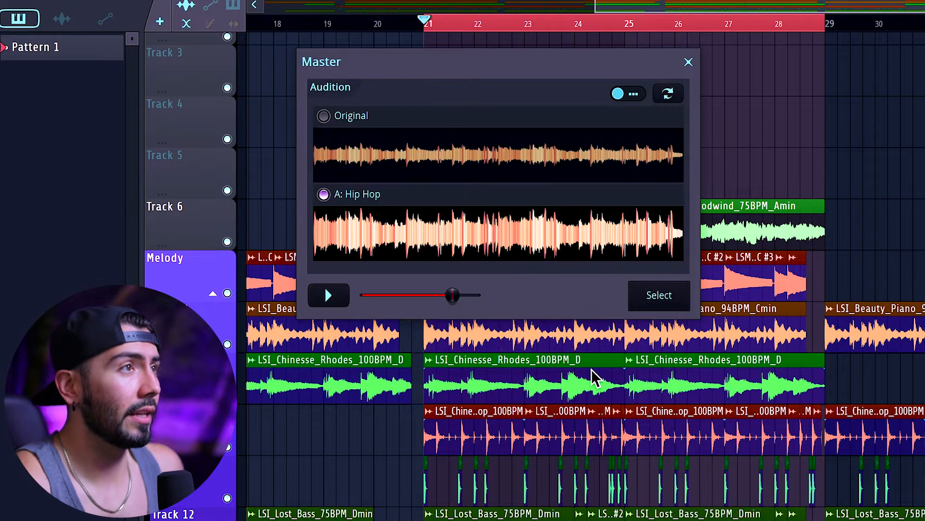
# Audition the song, toggling between the original and the Hip Hop master
pyautogui.click(324, 116)
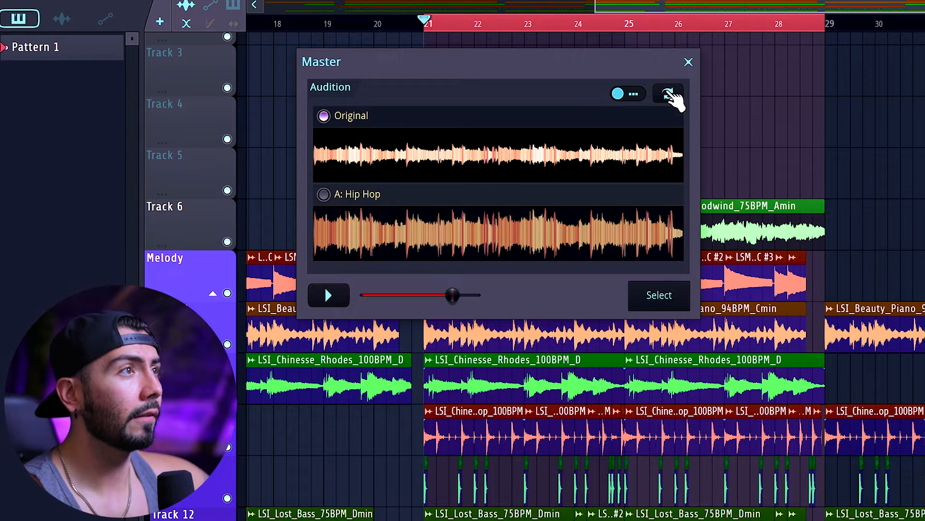
pyautogui.click(324, 193)
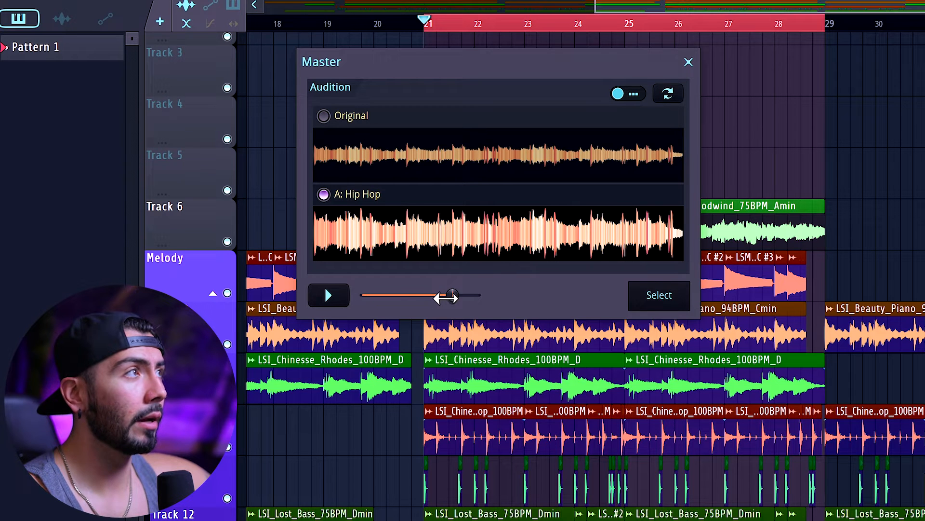
pyautogui.click(327, 295)
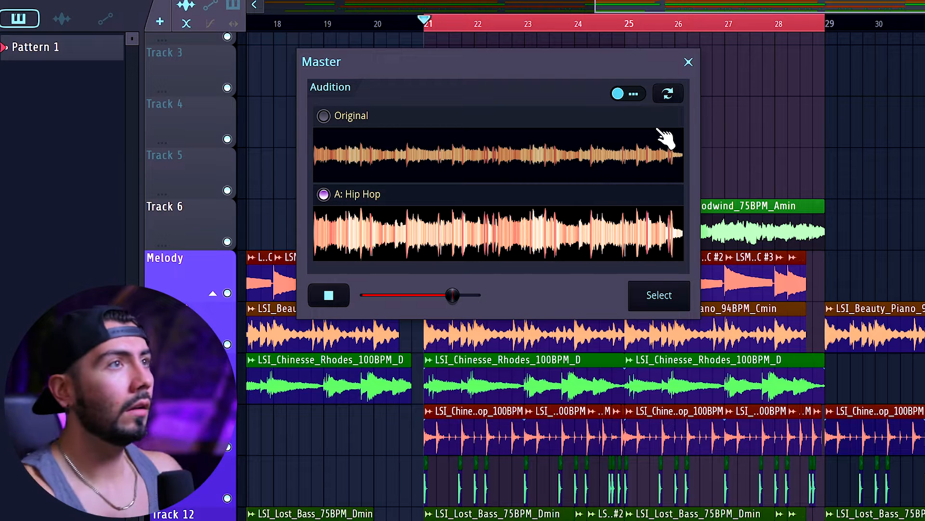
pyautogui.click(324, 116)
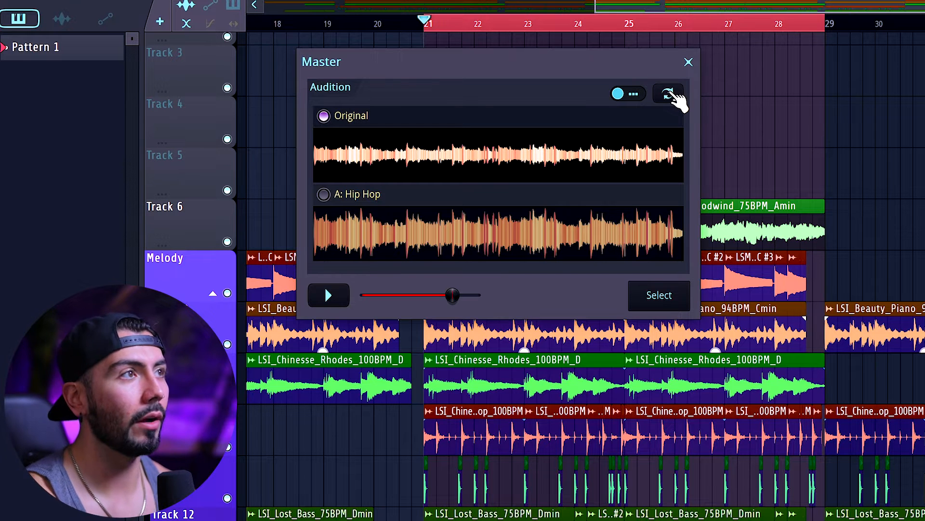
# Rerun mastering with Classical as reference B and compare the Hip Hop and Classical masters
pyautogui.click(667, 93)
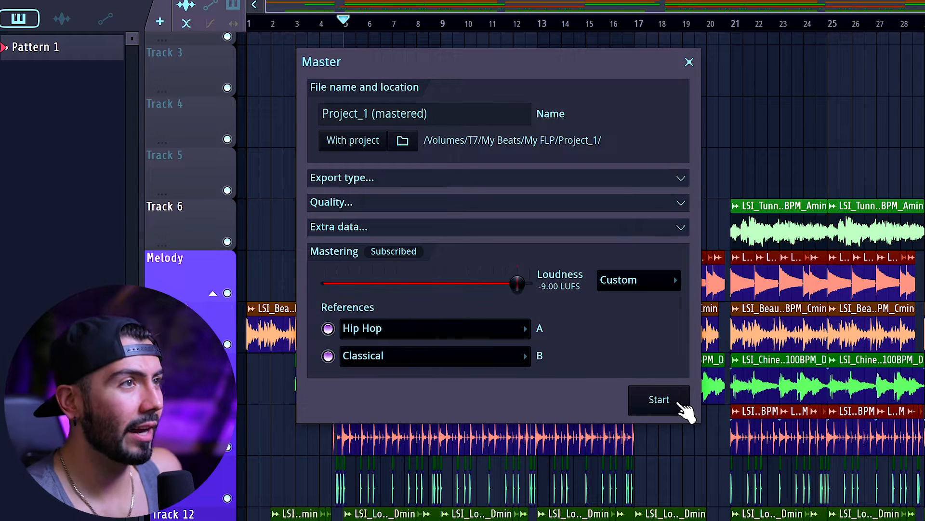
pyautogui.click(659, 399)
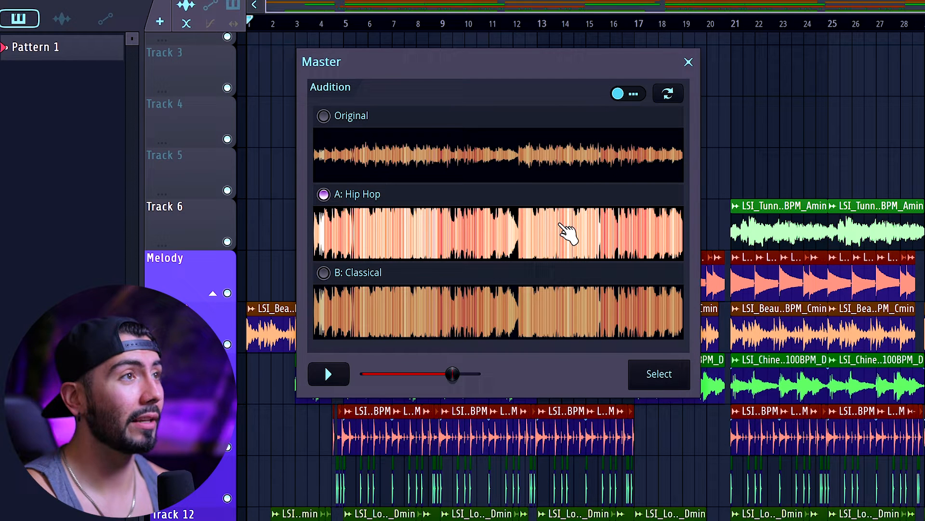
pyautogui.click(324, 273)
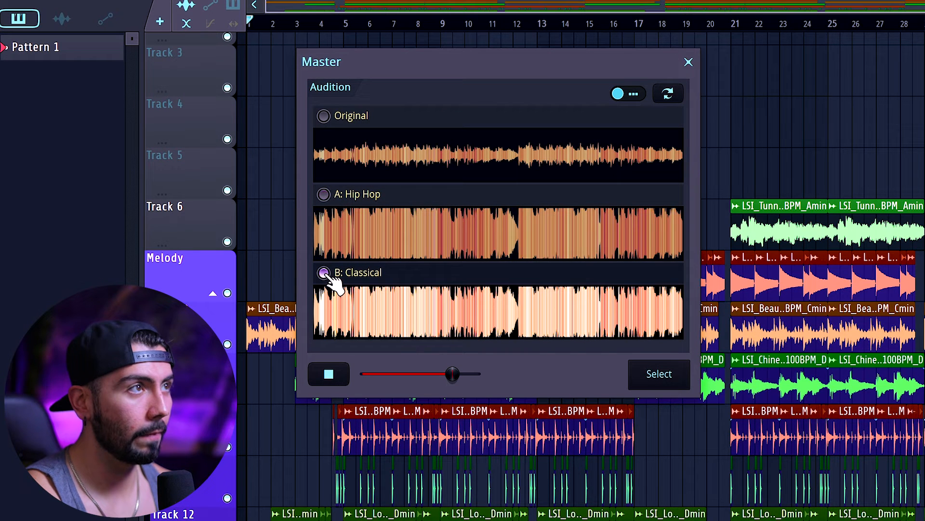
pyautogui.click(324, 195)
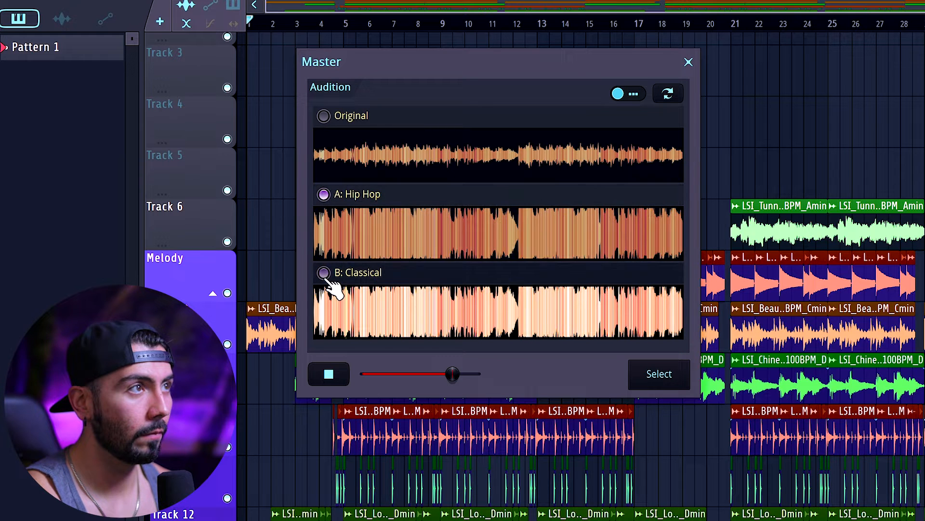
pyautogui.click(324, 271)
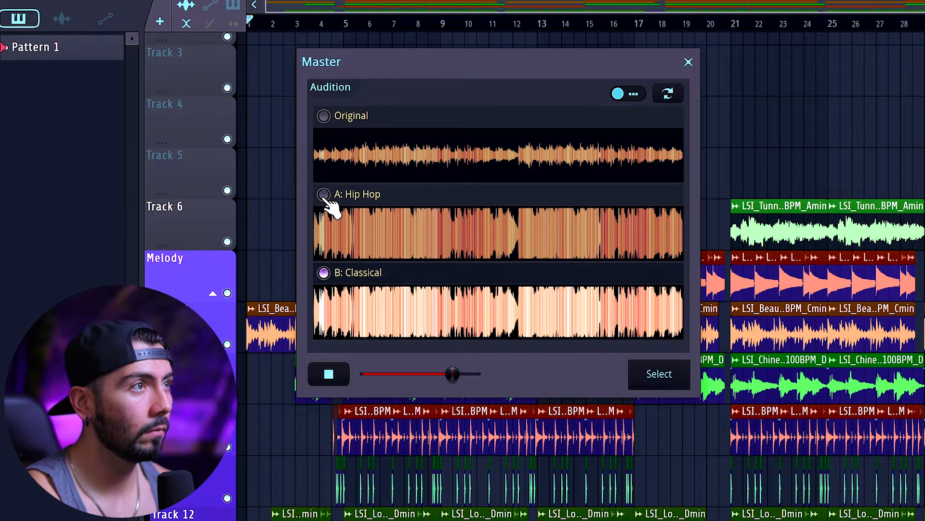
pyautogui.click(324, 194)
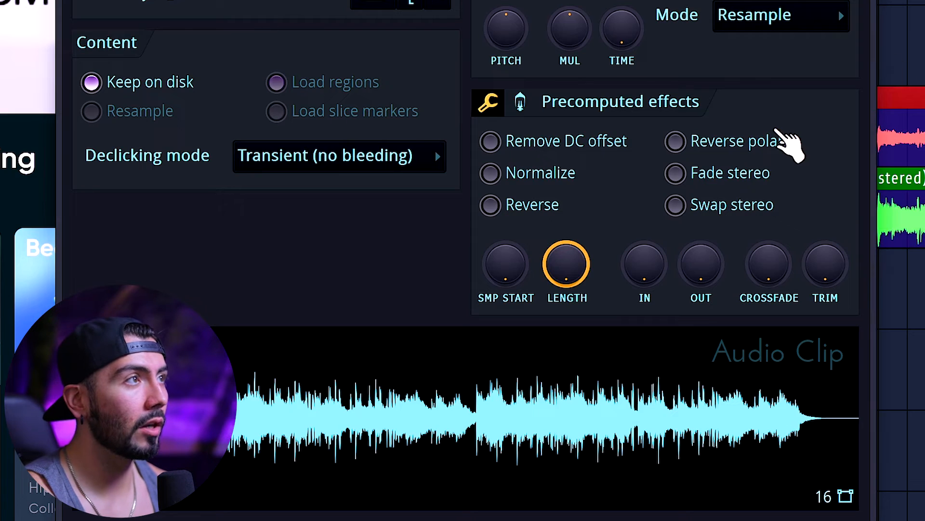
pyautogui.moveTo(506, 36)
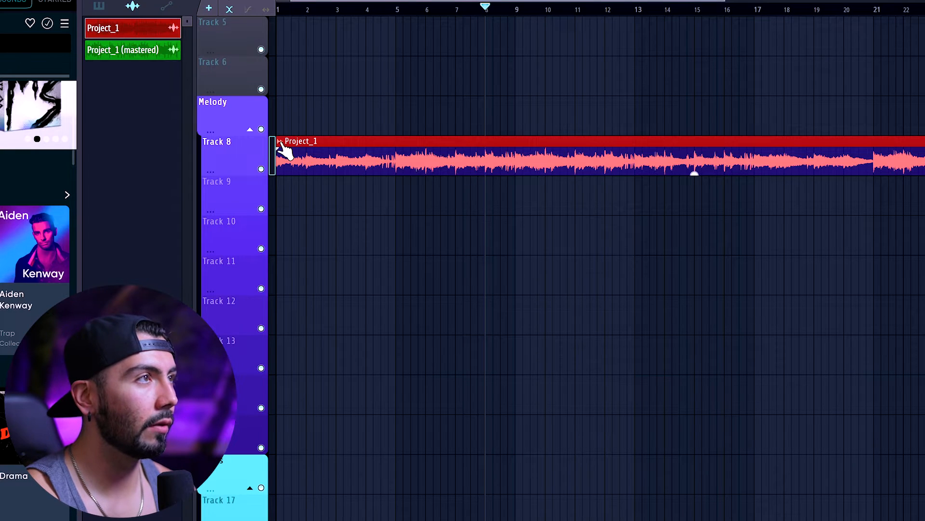
# Extract drums, bass and instruments stems from the Project_1 clip, with Vocals unticked
pyautogui.rightClick(289, 156)
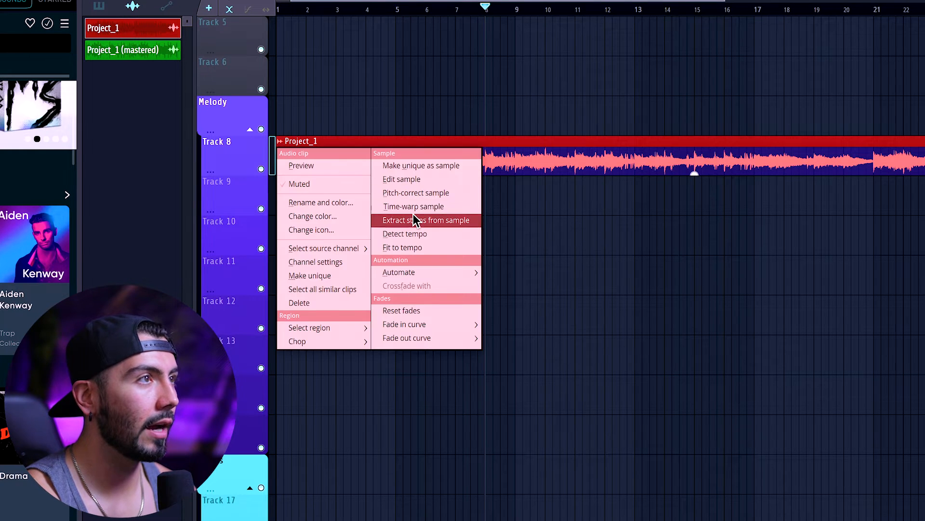
pyautogui.click(425, 219)
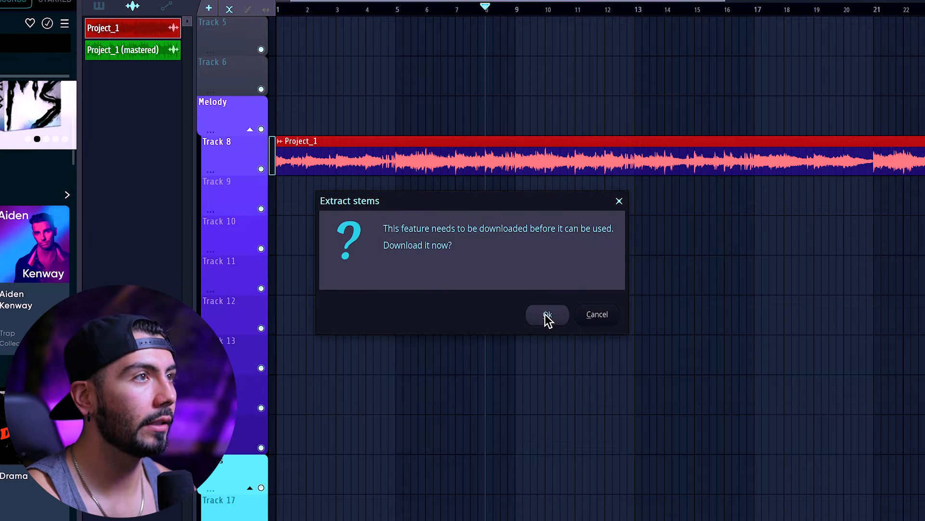
pyautogui.click(546, 314)
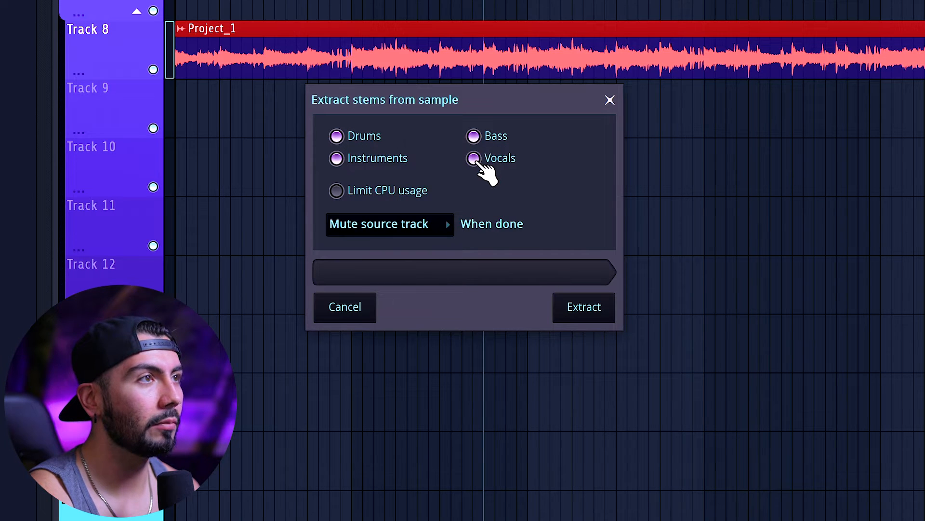
pyautogui.click(472, 158)
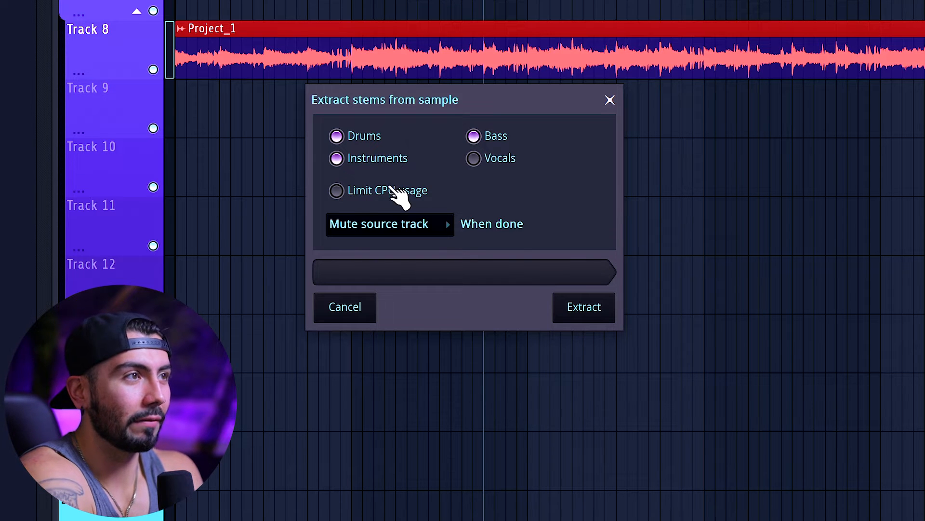
pyautogui.click(584, 307)
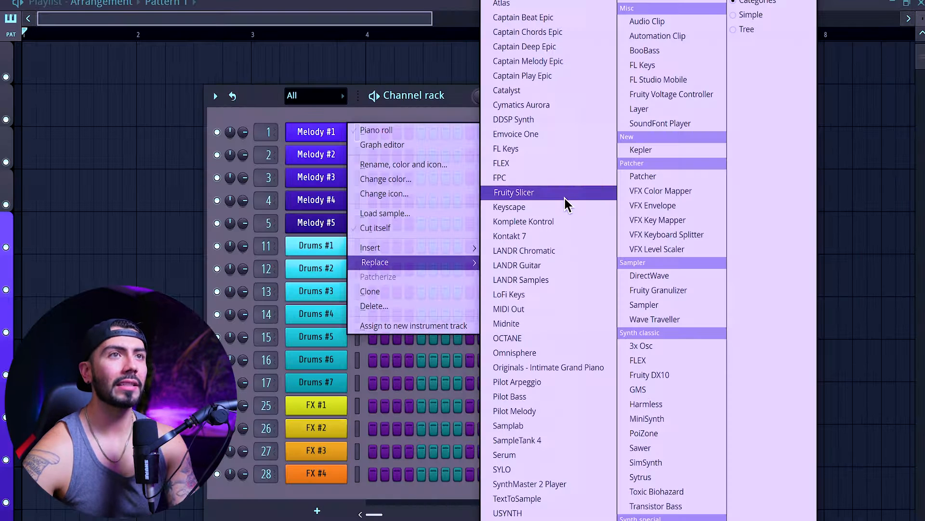
pyautogui.moveTo(670, 80)
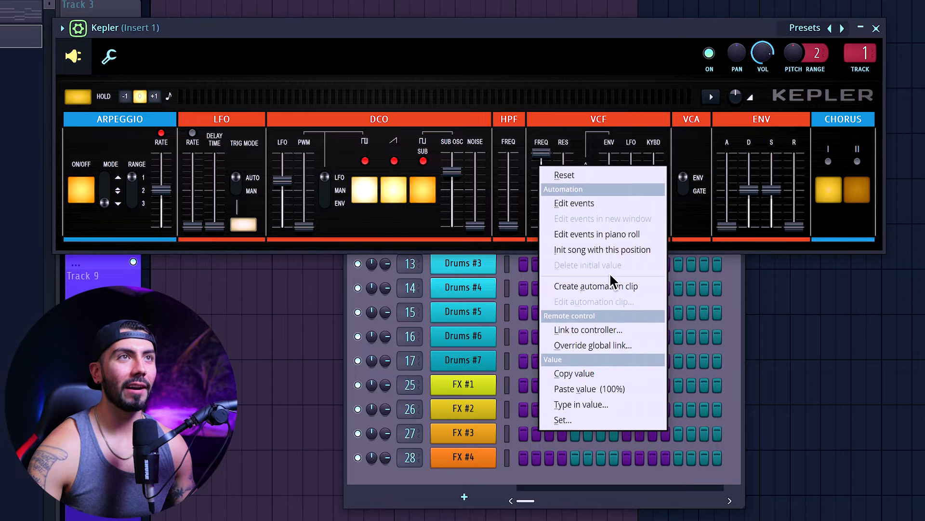
# Drag the Kepler ENV sustain (S) slider upward for a longer-held sound
pyautogui.click(596, 285)
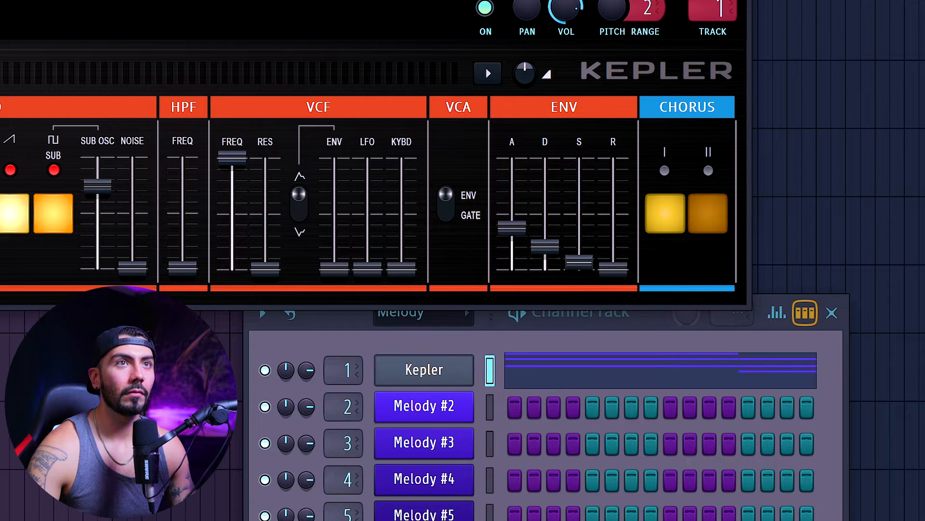
pyautogui.moveTo(580, 269); pyautogui.dragTo(580, 172)
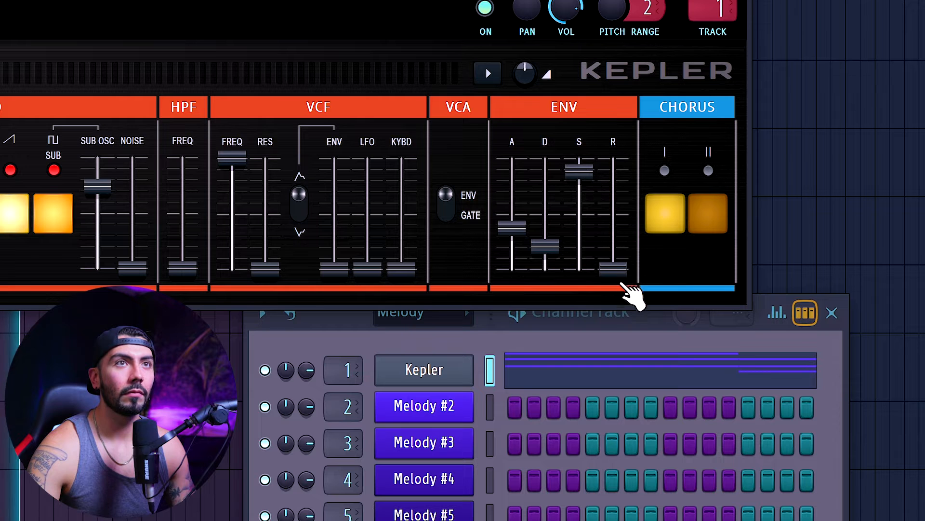
pyautogui.click(664, 214)
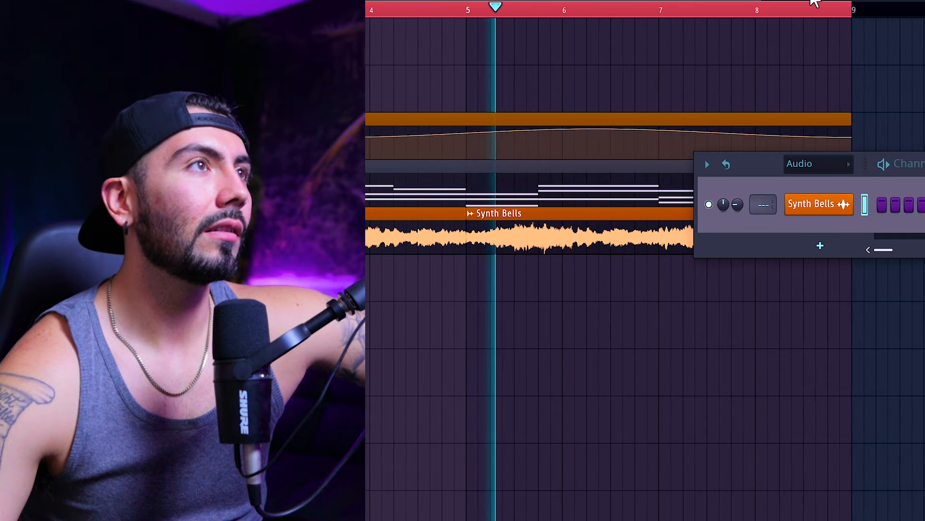
# Show channels from all groups in the Channel Rack and scroll through popular FL Cloud loops
pyautogui.click(818, 164)
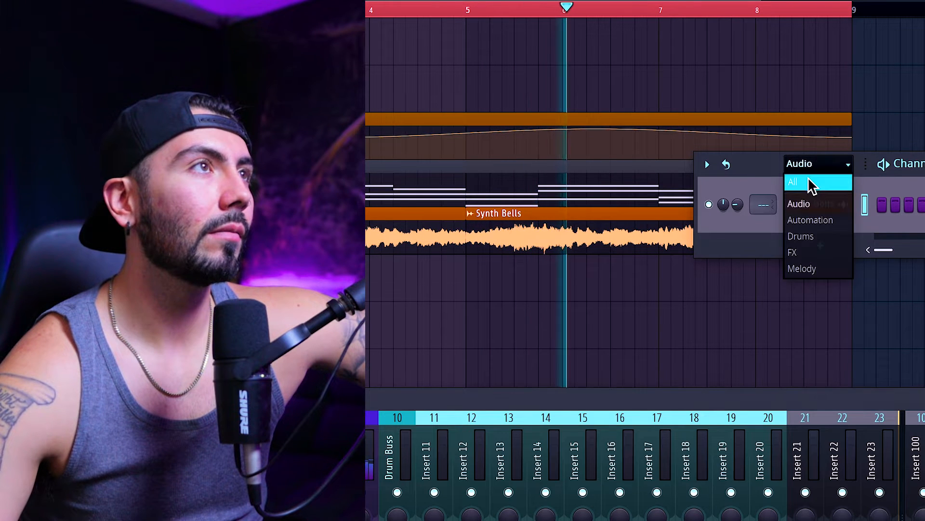
pyautogui.click(793, 181)
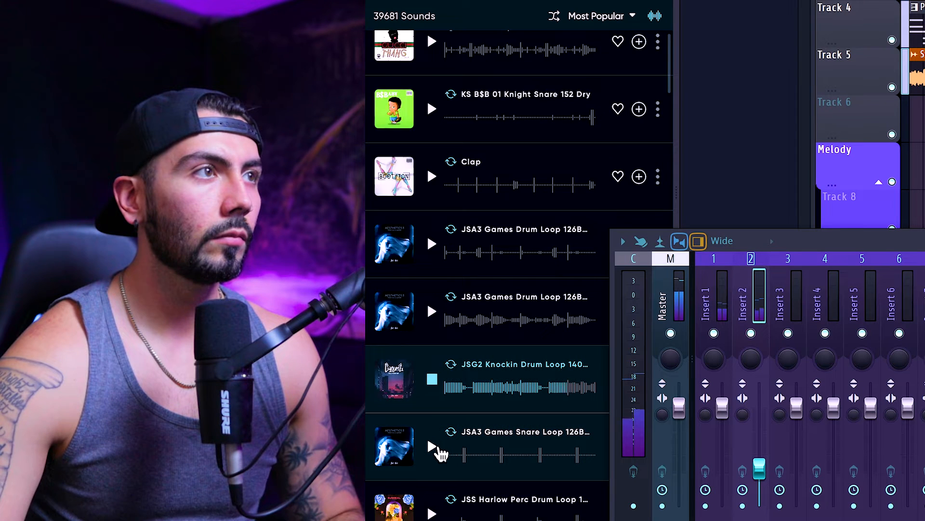
pyautogui.scroll(-3)
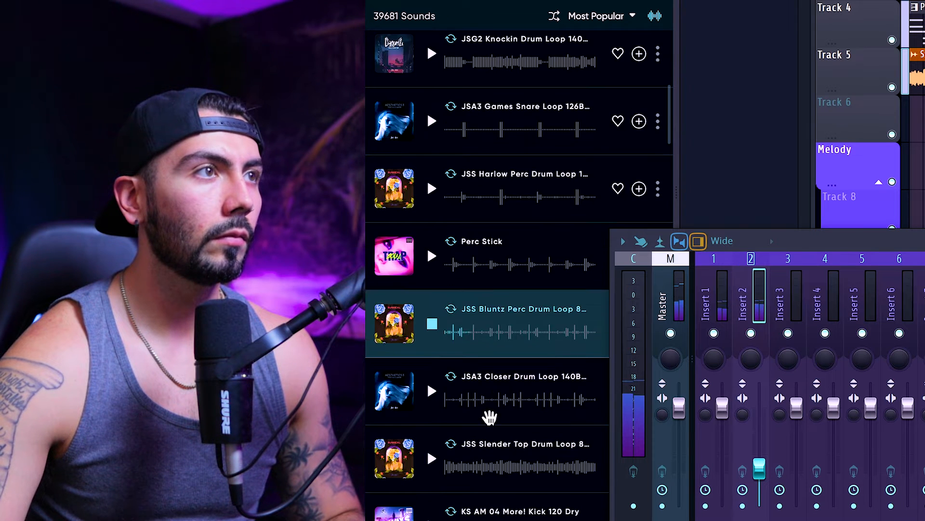
pyautogui.scroll(-3)
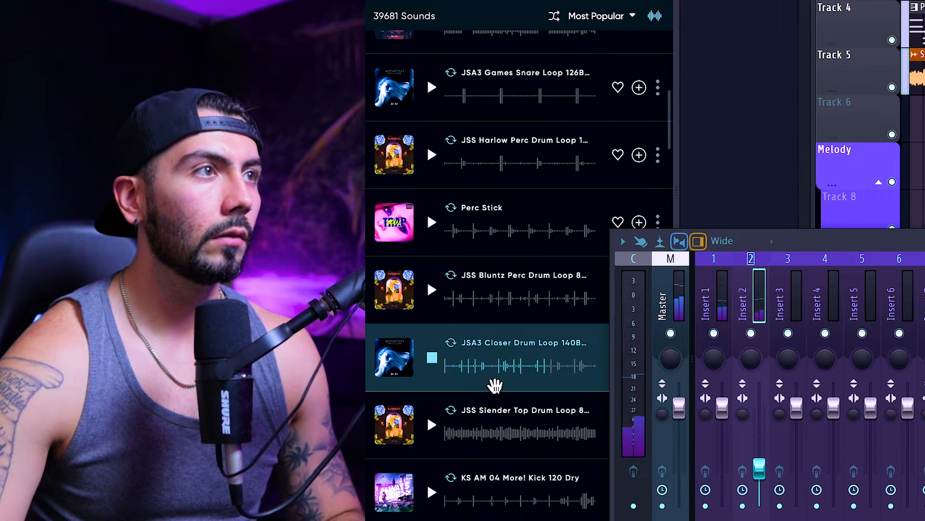
pyautogui.scroll(-3)
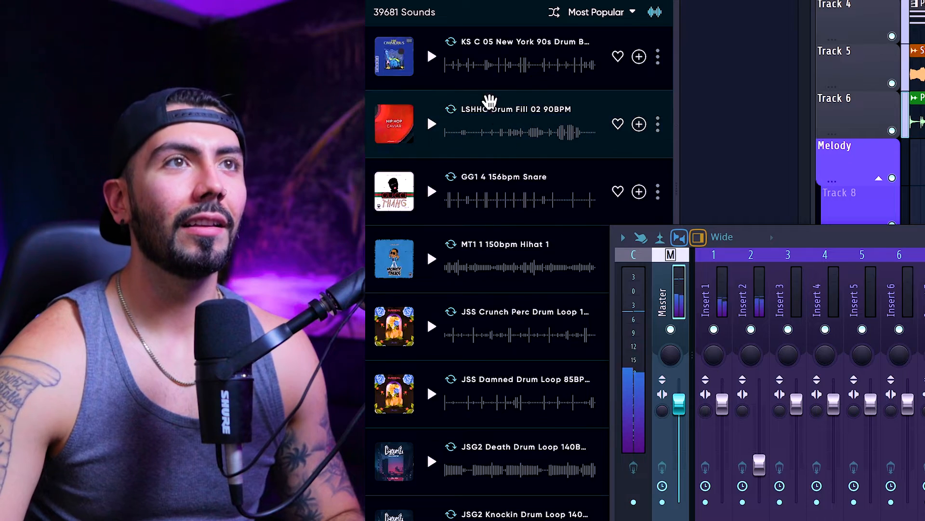
pyautogui.scroll(-3)
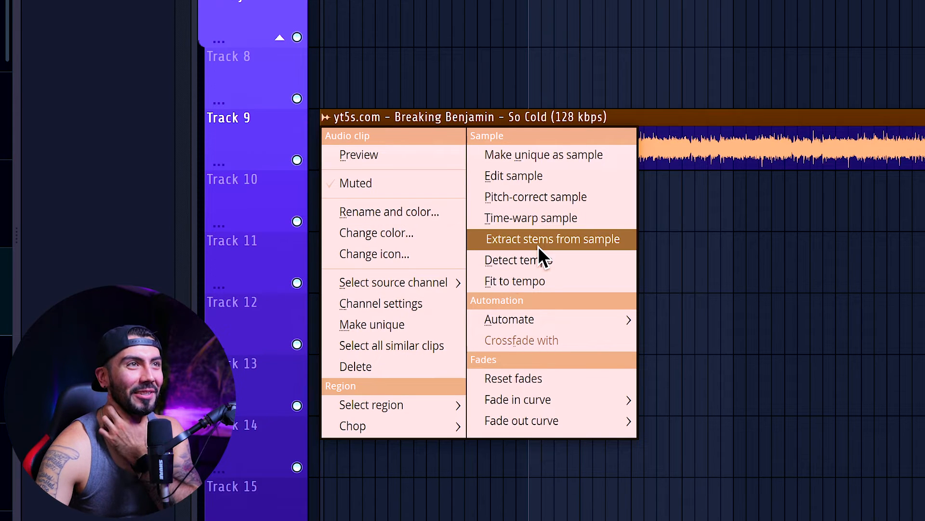
# Extract all four stems — drums, bass, instruments, vocals — from the So Cold clip
pyautogui.click(551, 239)
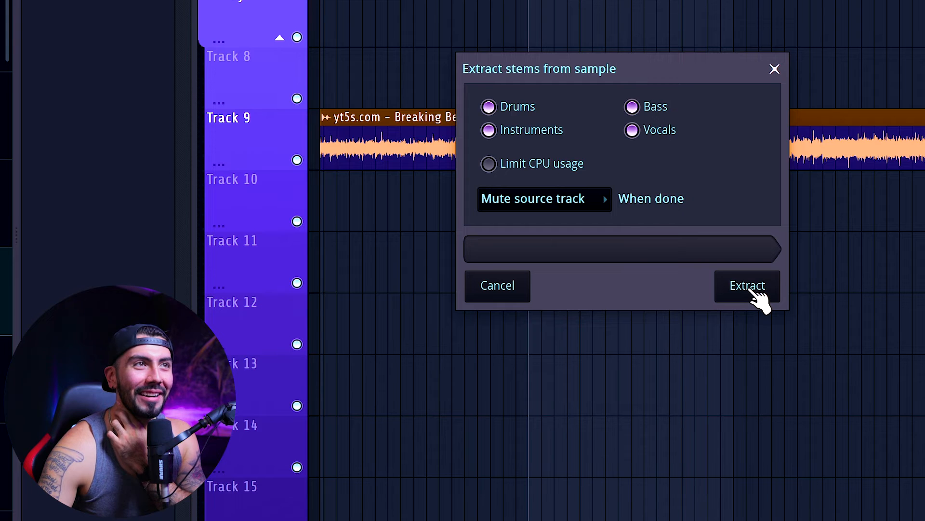
pyautogui.click(746, 286)
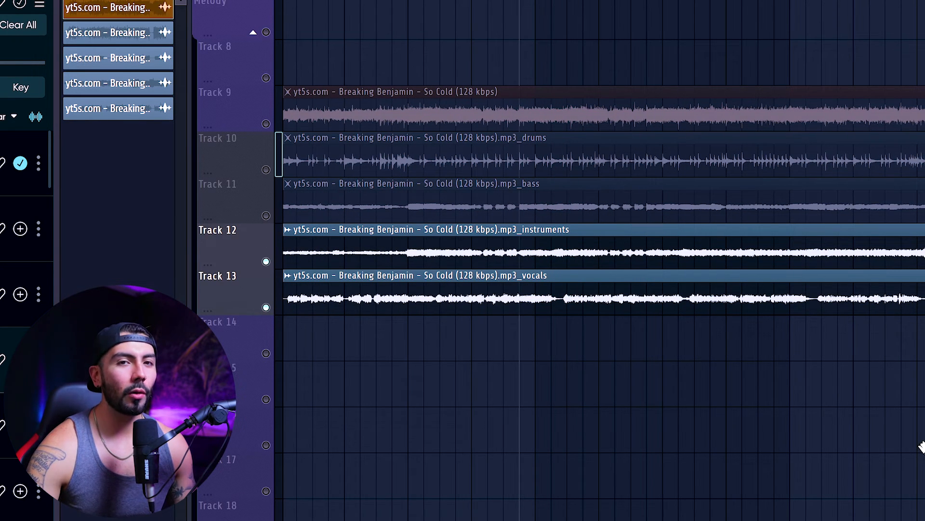
pyautogui.moveTo(445, 171)
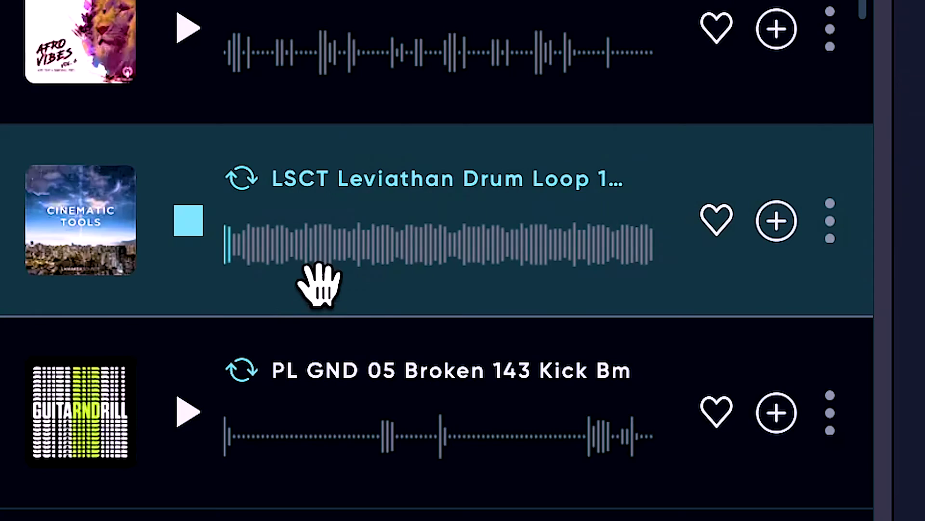
pyautogui.moveTo(419, 206)
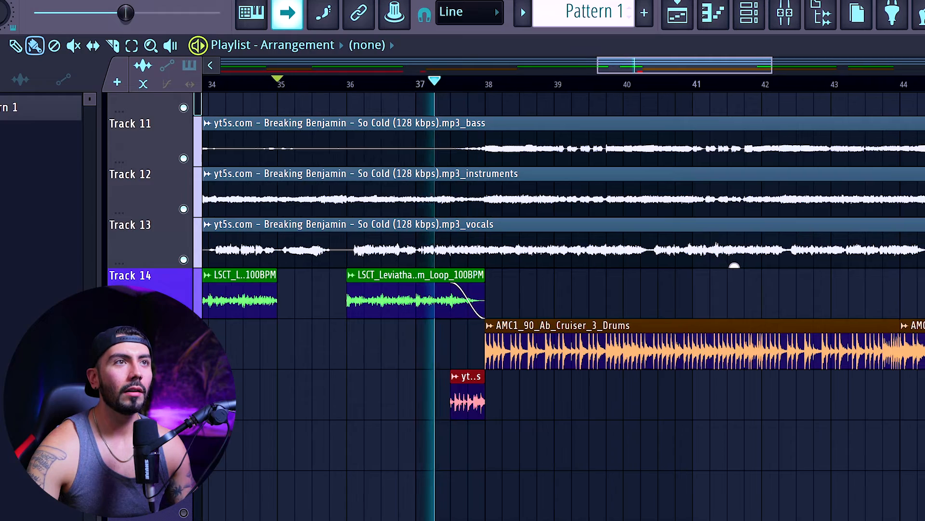
# Scroll the Playlist right to place the Leviathan drum loop on Track 14
pyautogui.hscroll(3)
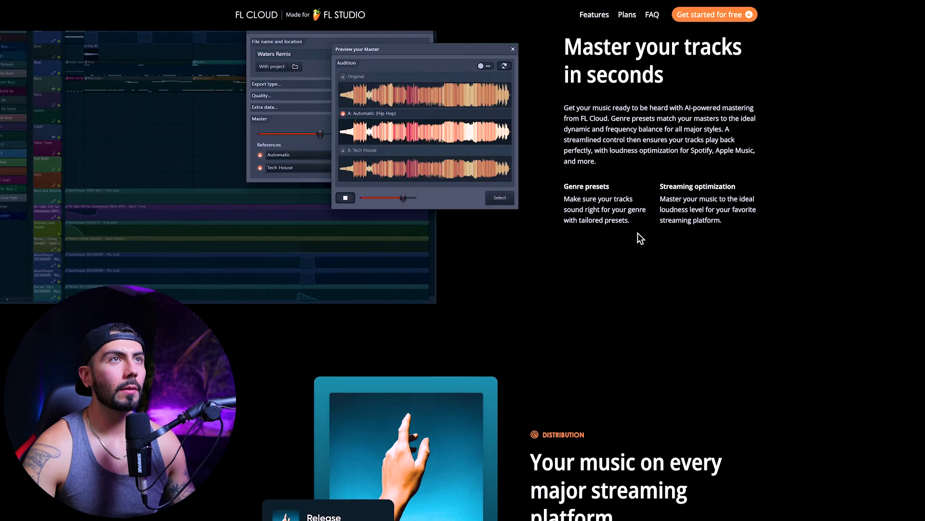
# Scroll the FL Cloud site down past mastering to the Distribution via DistroKid details
pyautogui.scroll(-3)
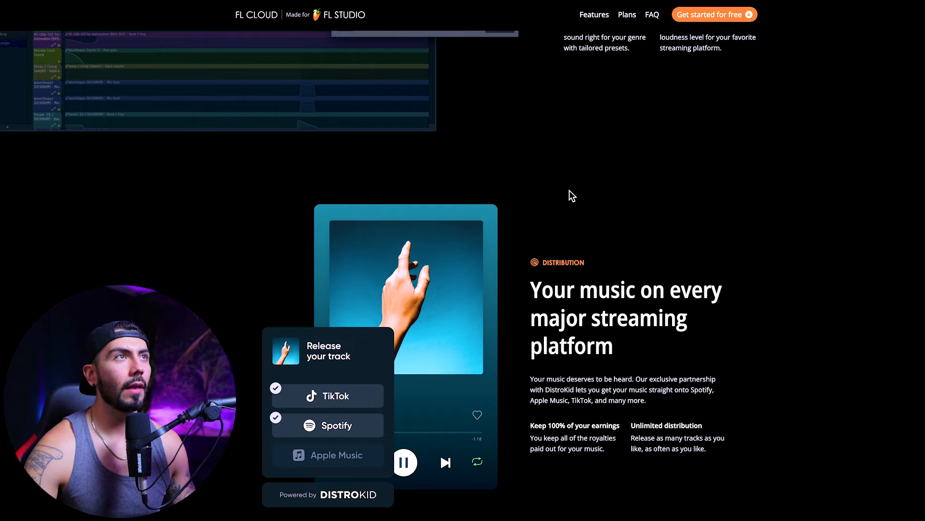
pyautogui.moveTo(554, 241)
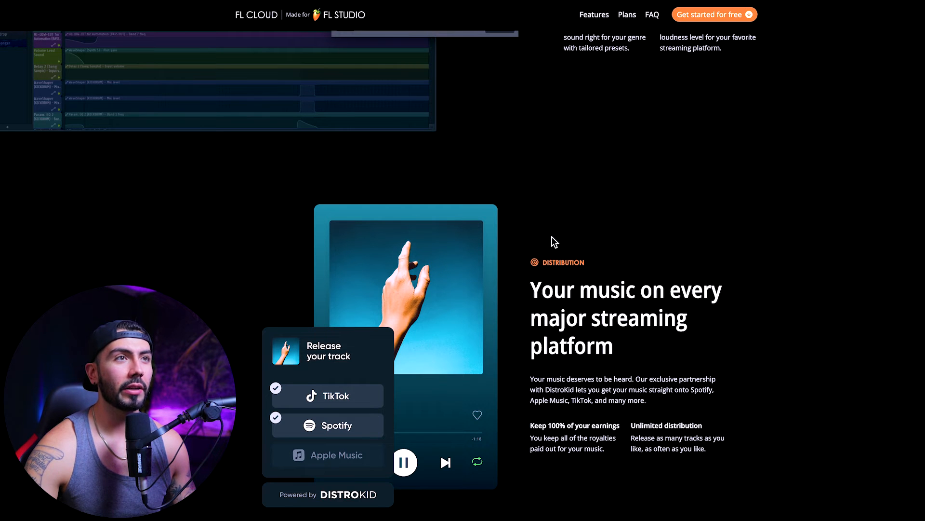
pyautogui.scroll(-3)
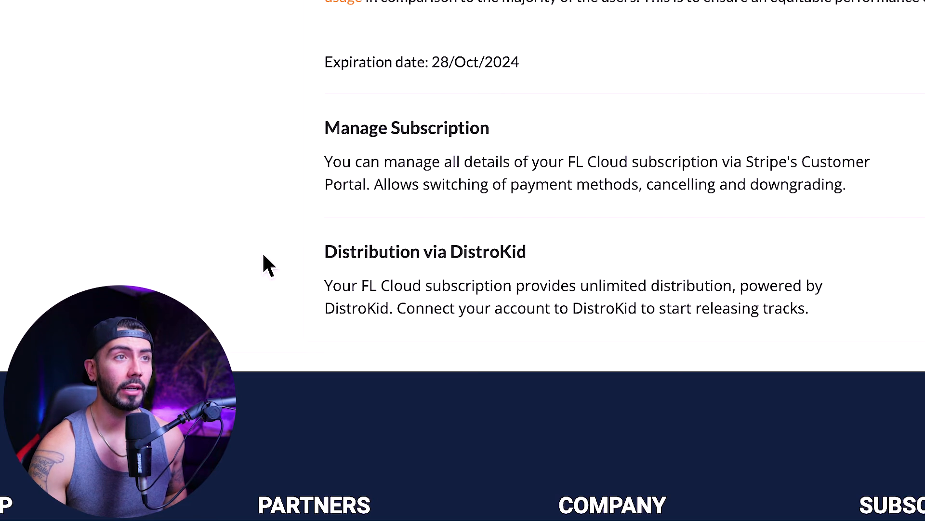
pyautogui.moveTo(617, 298)
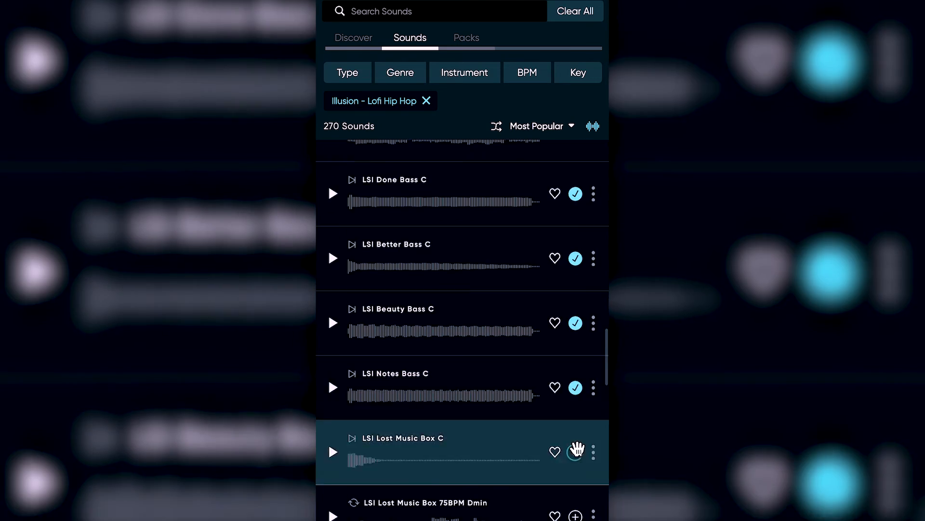
# Add the Illusion Vox loop to my sounds, then preview the Drama beat pack on Discover
pyautogui.scroll(-3)
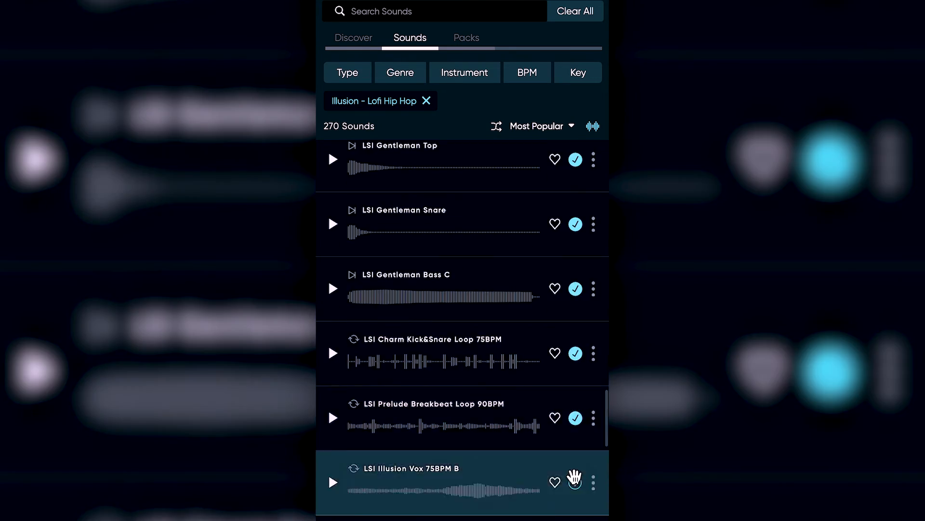
pyautogui.click(352, 38)
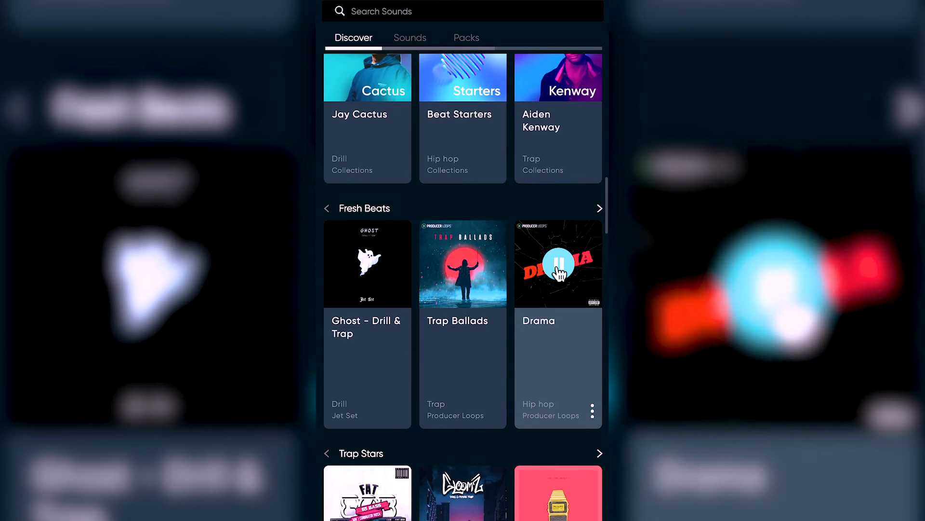
pyautogui.click(462, 264)
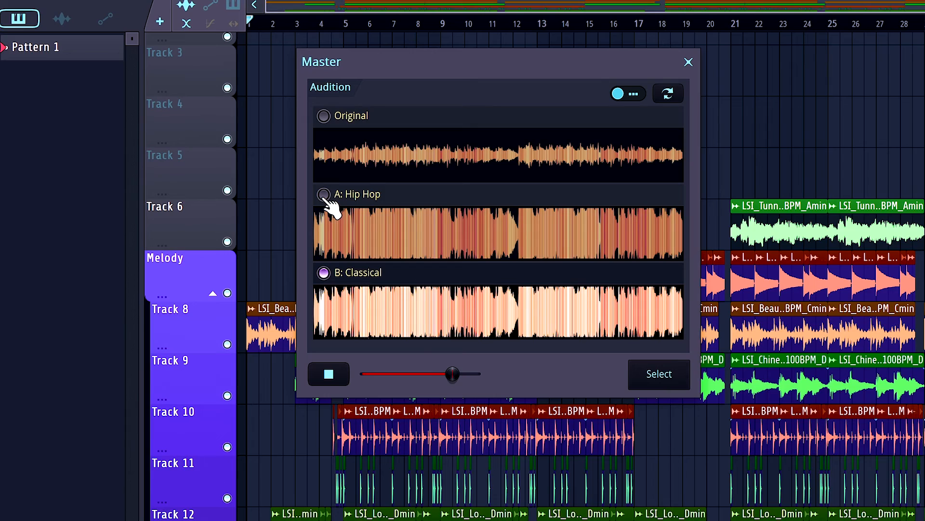
# Audition the A: Hip Hop mastering version, then adjust Stereo Field in LANDR Mastering on the Master
pyautogui.click(658, 375)
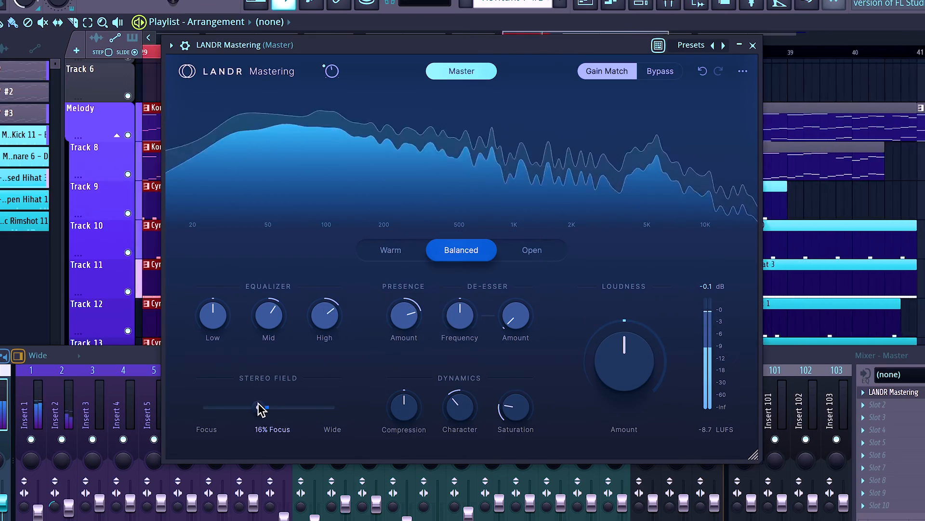
pyautogui.click(753, 46)
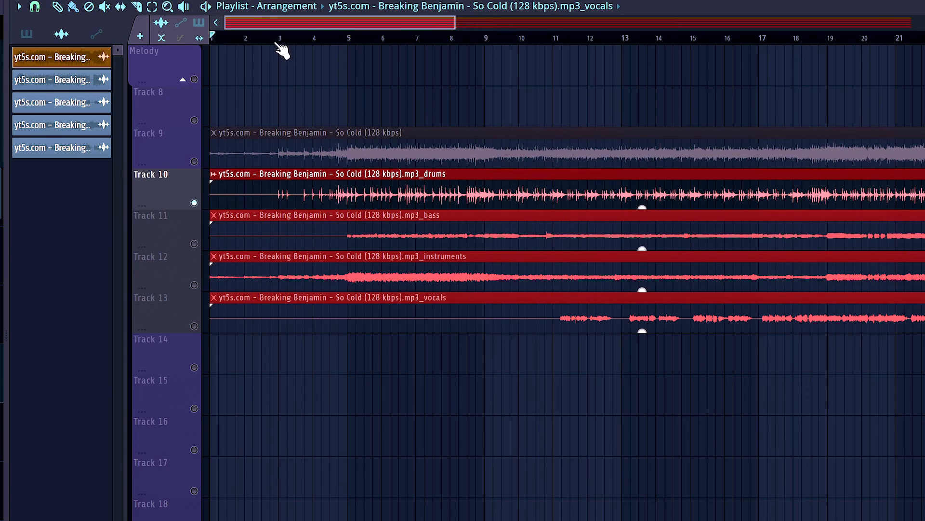